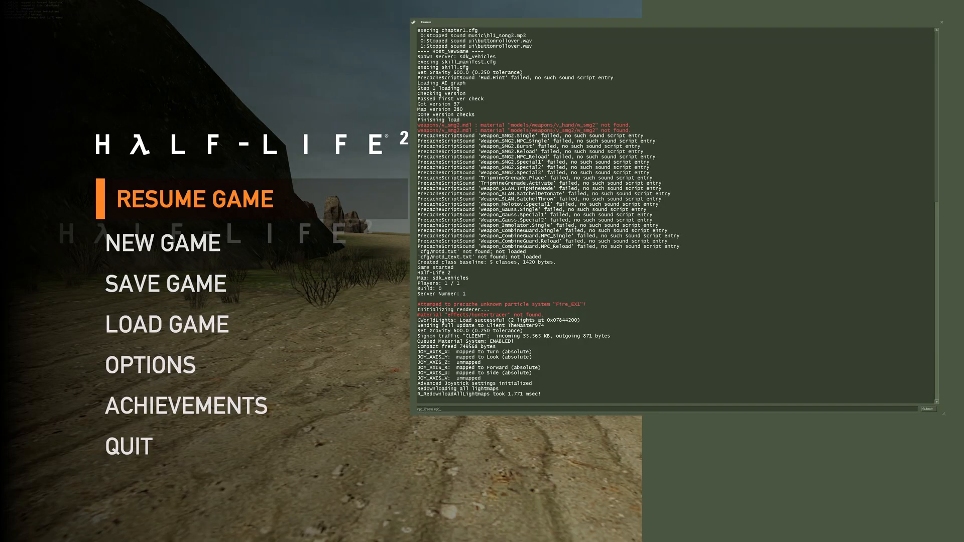
# - Stop the crashed debug session and bring up weapon_molotov.h and fire.cpp at the fire ConVars
pyautogui.click(195, 200)
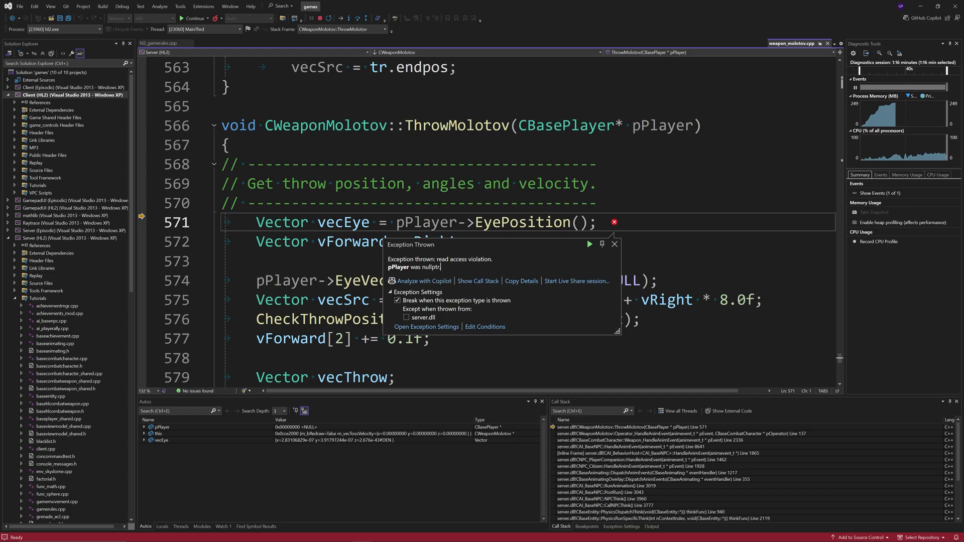
pyautogui.doubleClick(565, 125)
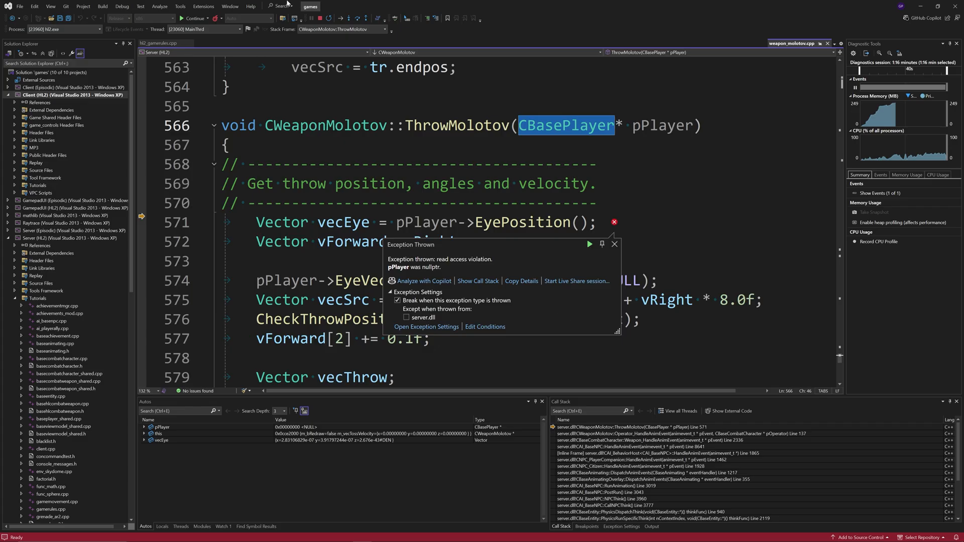
pyautogui.click(615, 244)
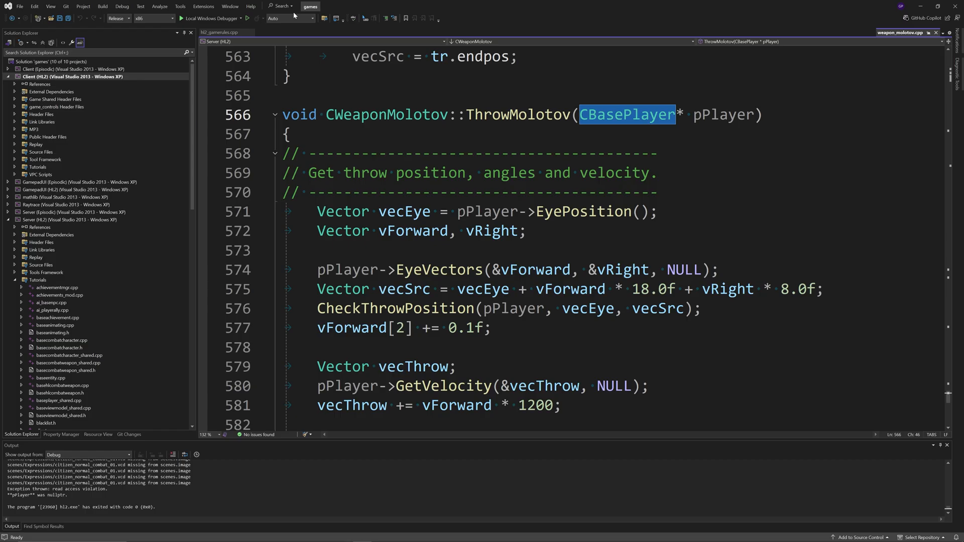
pyautogui.moveTo(30, 310)
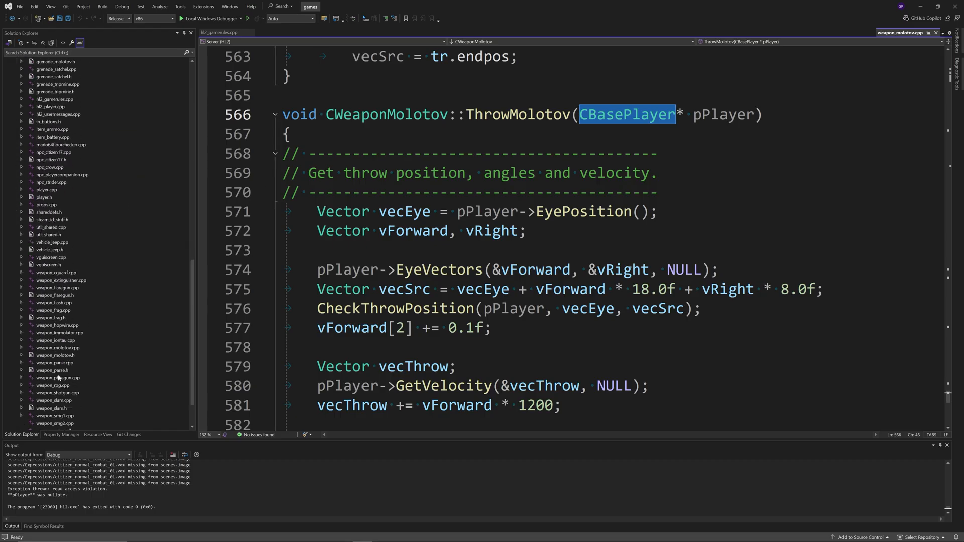
pyautogui.moveTo(119, 154)
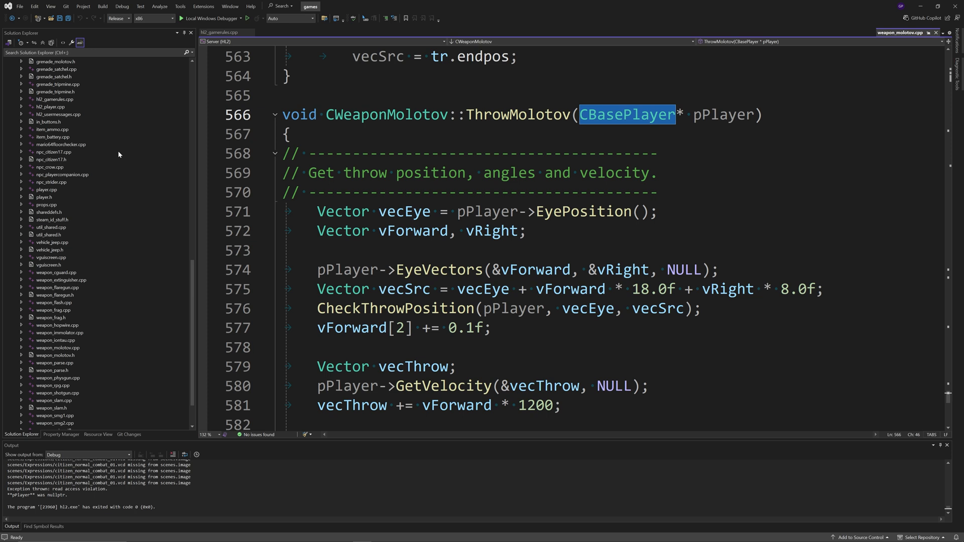
pyautogui.moveTo(54, 355)
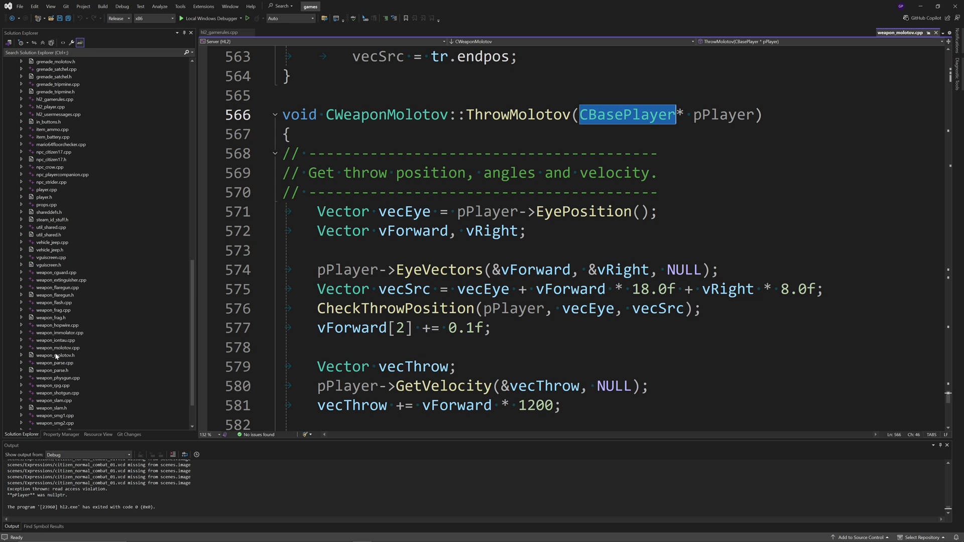
pyautogui.doubleClick(55, 355)
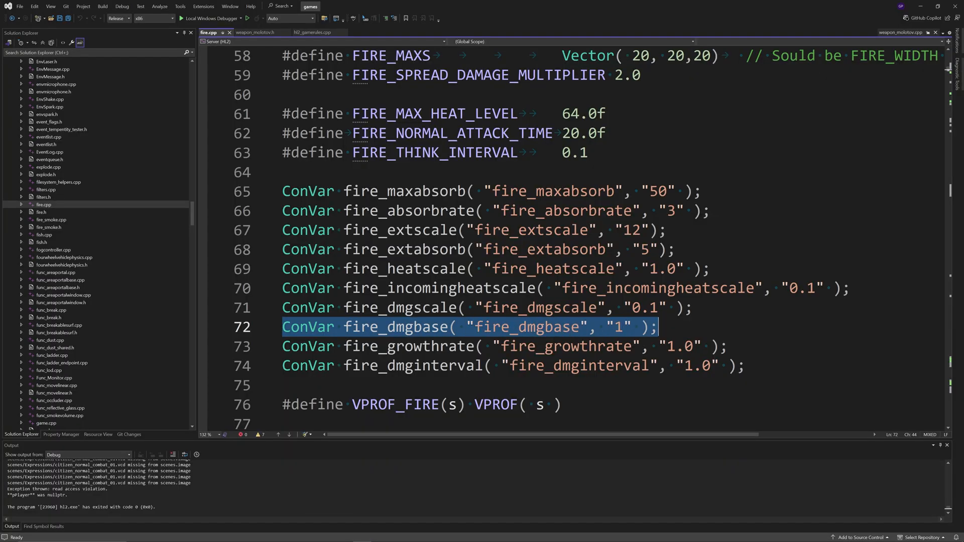
# - Change the fire_dmgbase default value in fire.cpp from 1 to 10
pyautogui.click(626, 327)
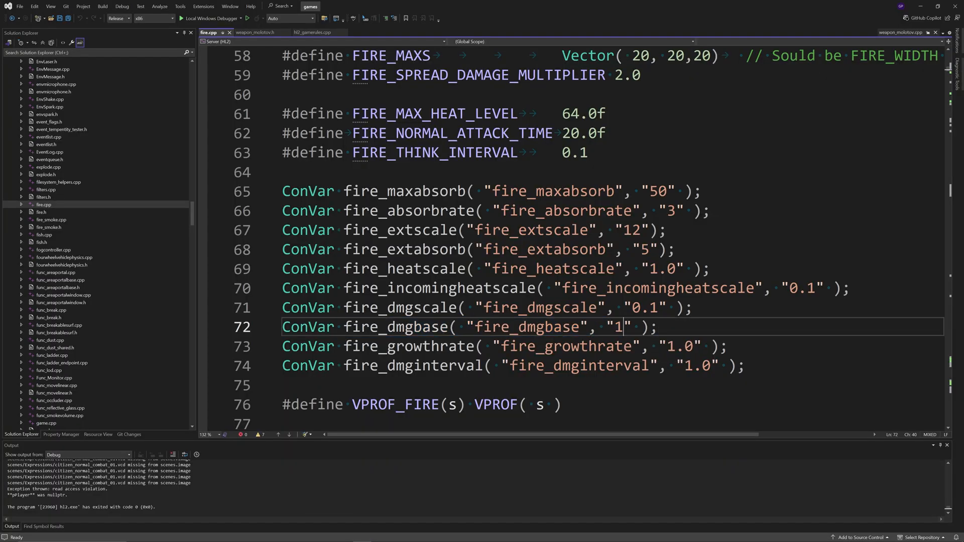
pyautogui.write('0')
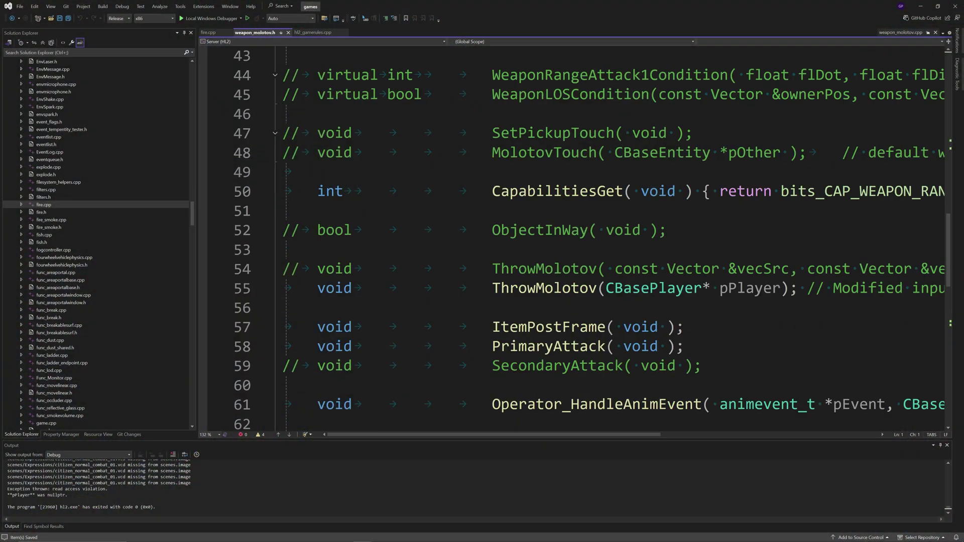
# - Change the ThrowMolotov declaration parameter to CBaseCombatCharacter *pThrower
pyautogui.doubleClick(623, 288)
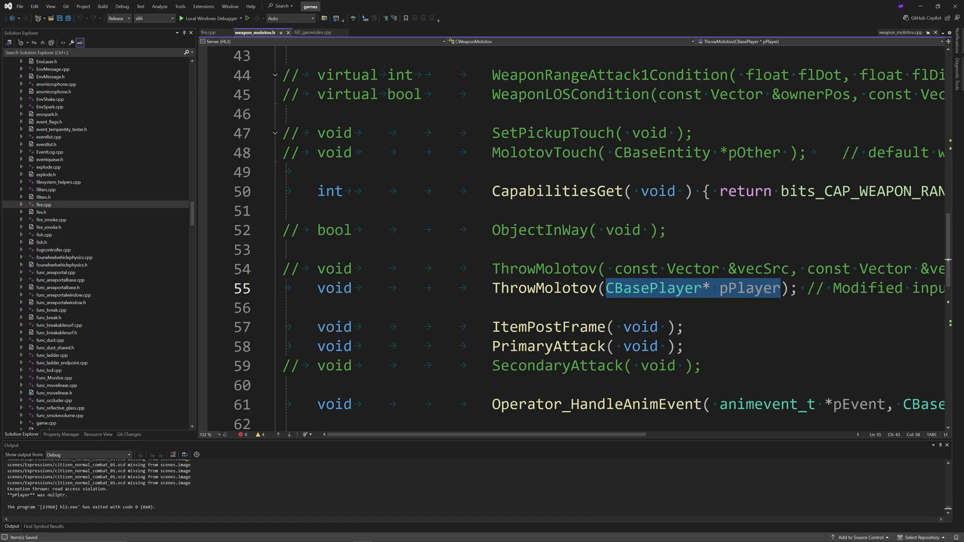
pyautogui.write('CBaseC')
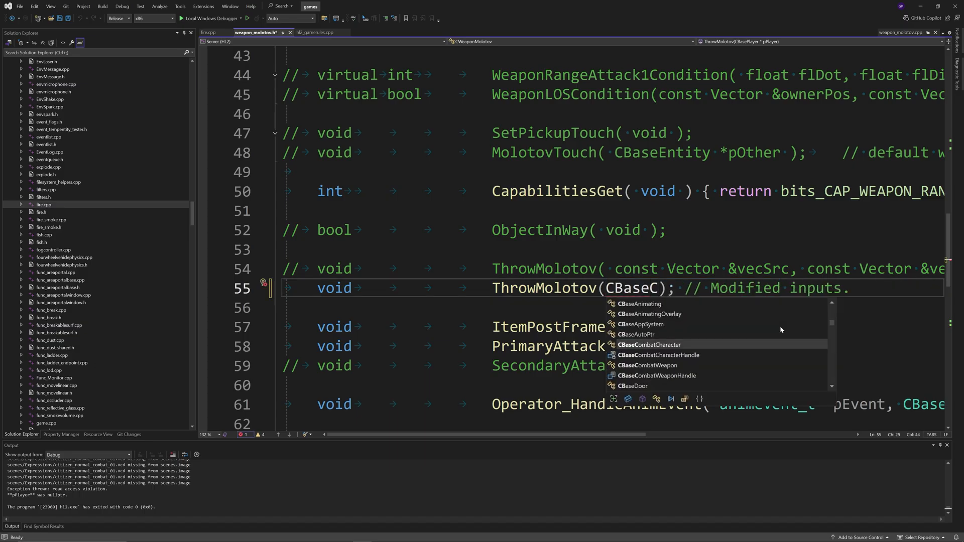
pyautogui.write('CBaseCombatCharacter *pT')
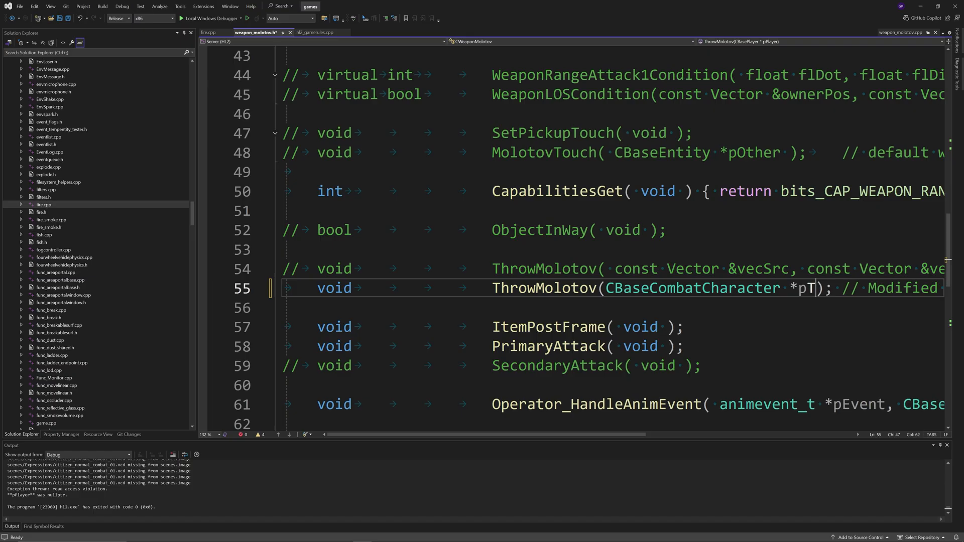
pyautogui.write('hrower')
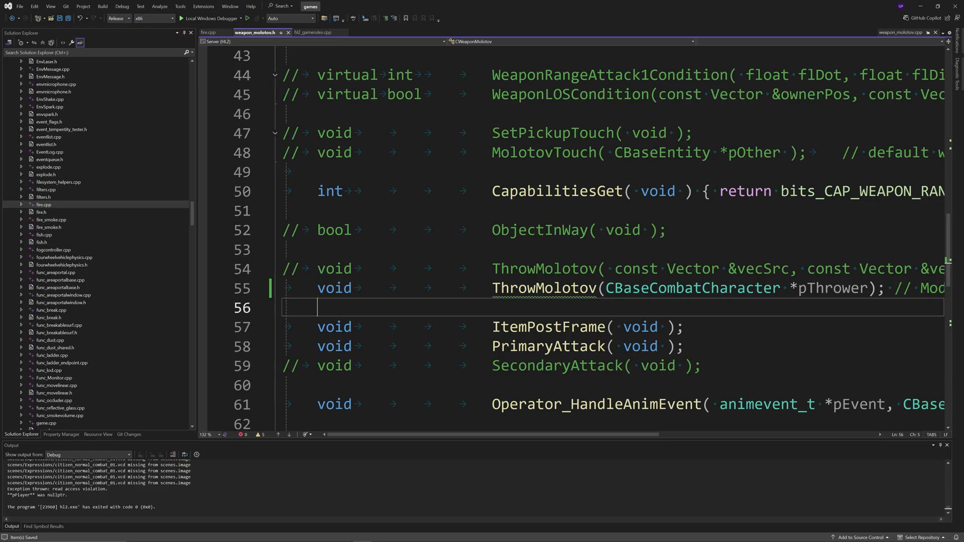
# - In weapon_molotov.cpp's anim-event handler, throw and remove ammo via pOperator instead of the player
pyautogui.click(900, 32)
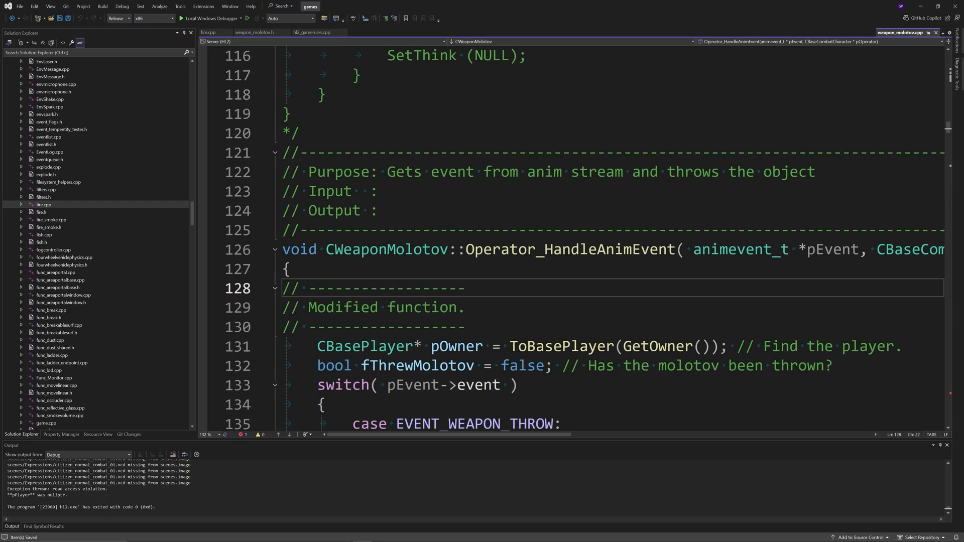
pyautogui.doubleClick(569, 250)
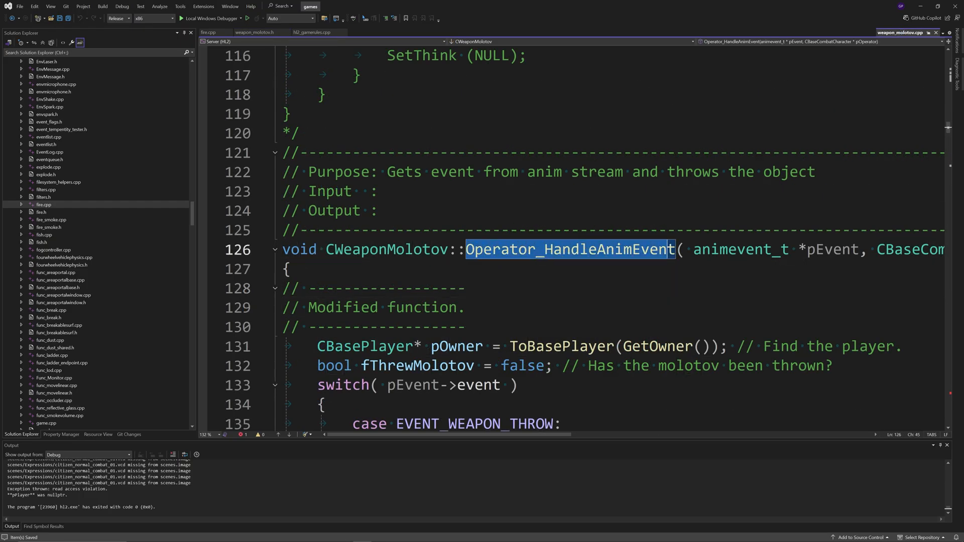
pyautogui.moveTo(638, 281)
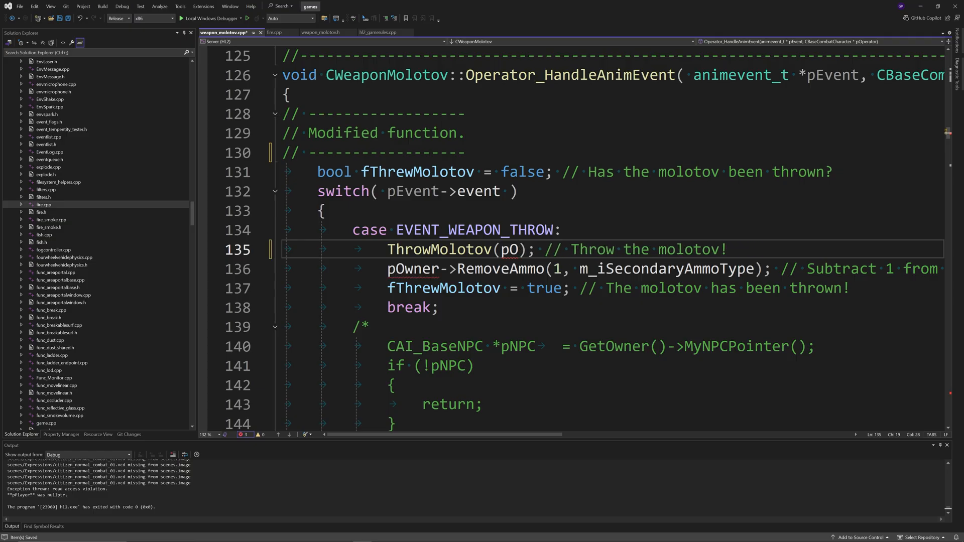
pyautogui.write('pOperator')
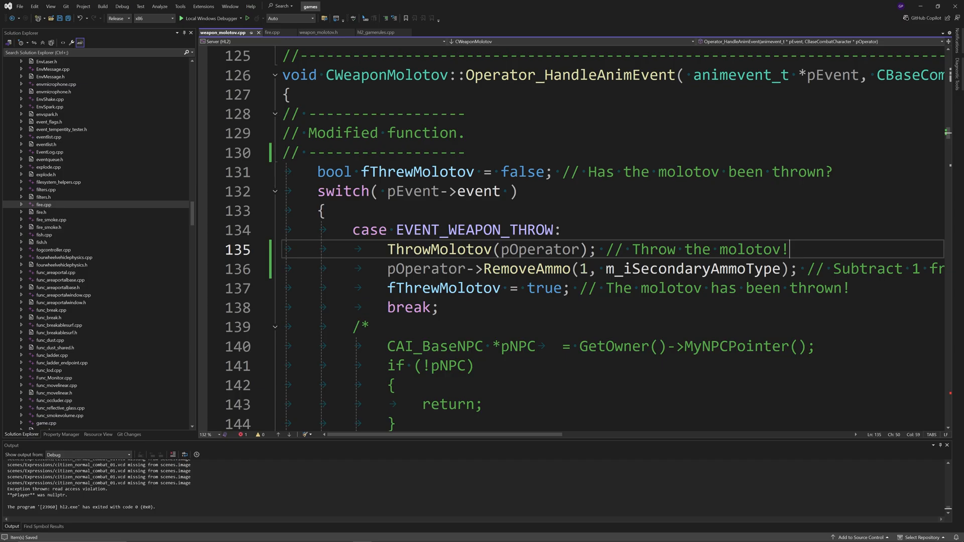
pyautogui.doubleClick(571, 75)
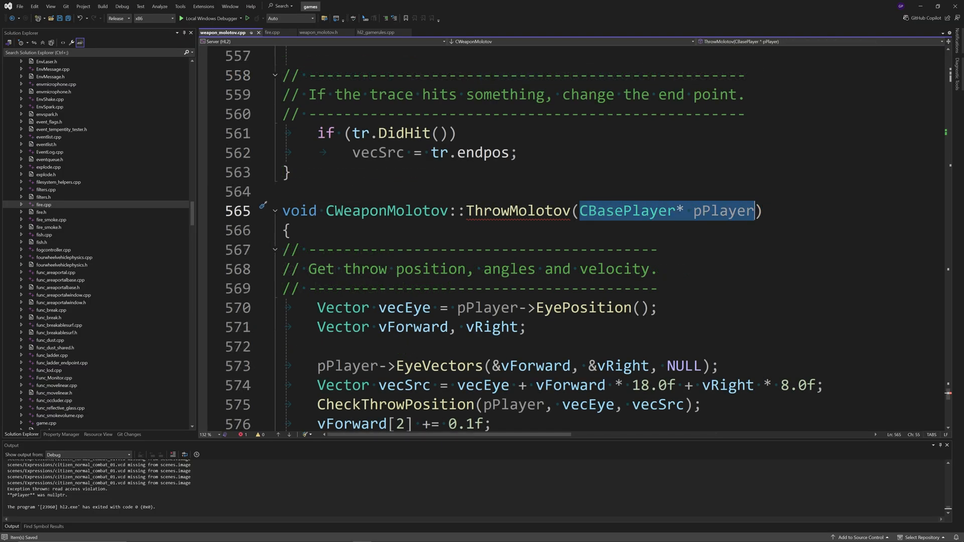
# - Make the ThrowMolotov definition take CBaseCombatCharacter *pThrower and use pThrower's eye position
pyautogui.write('CBaseCombatCharacter')
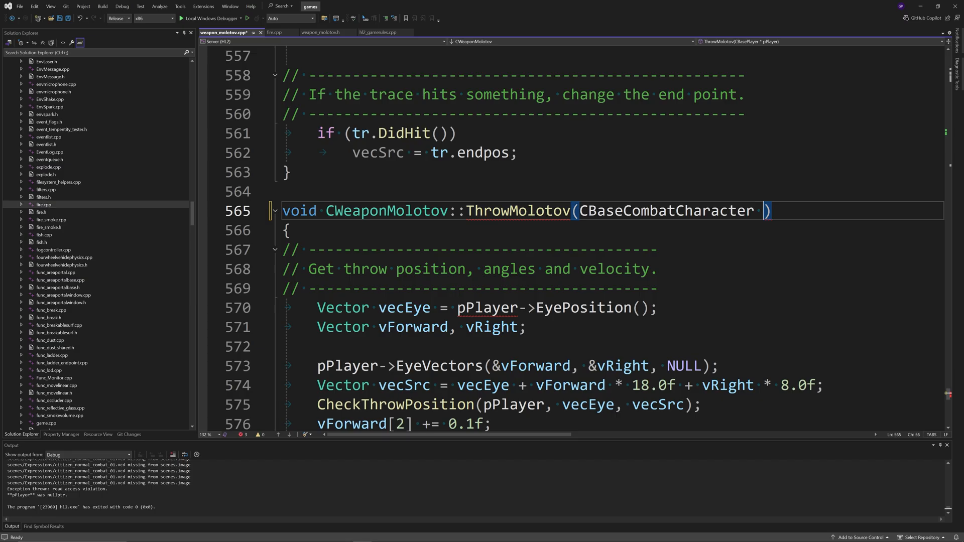
pyautogui.write('*pThrower')
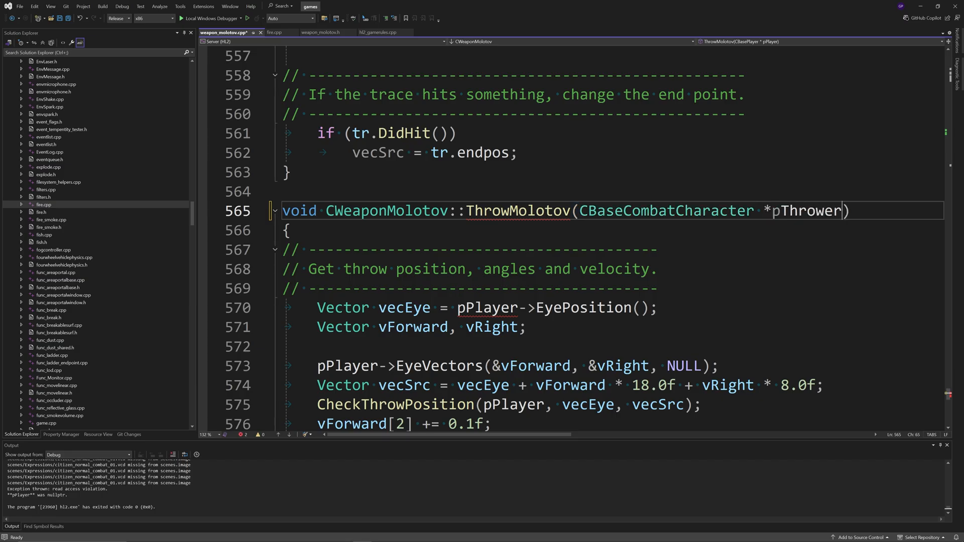
pyautogui.press('Ctrl+s')
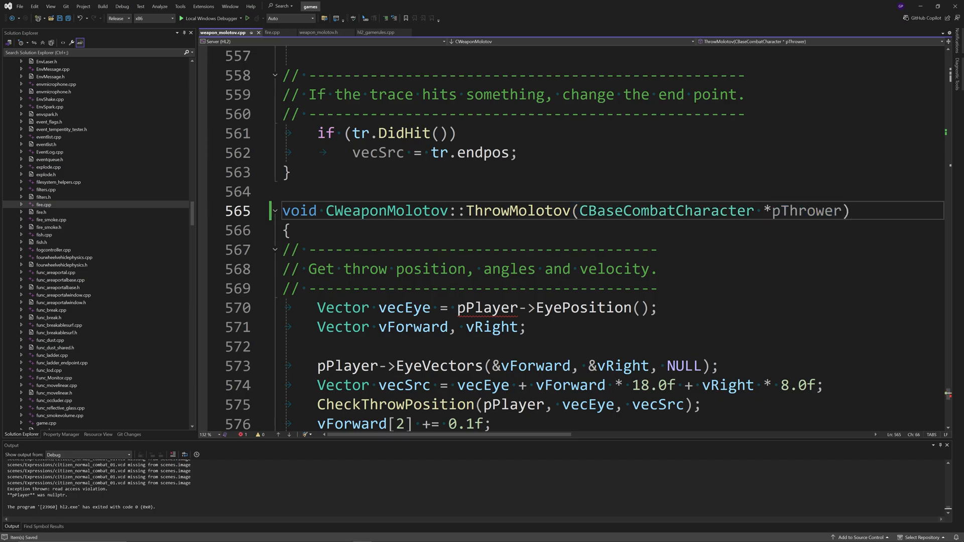
pyautogui.scroll(-3)
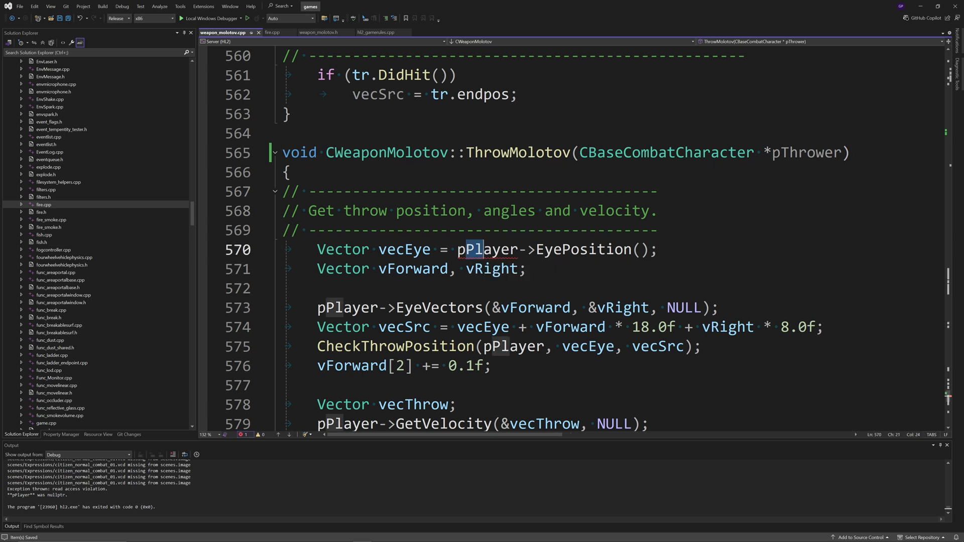
pyautogui.doubleClick(488, 250)
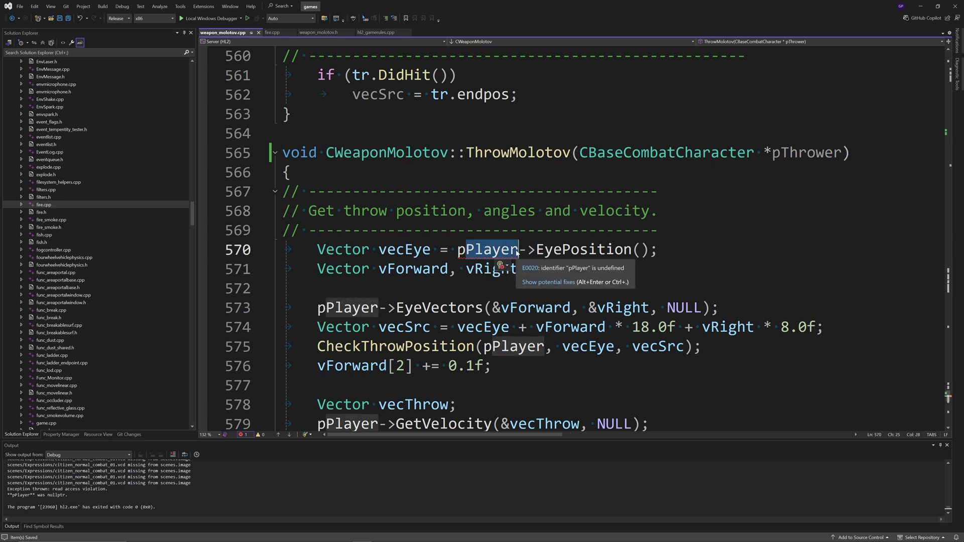
pyautogui.write('pThrower')
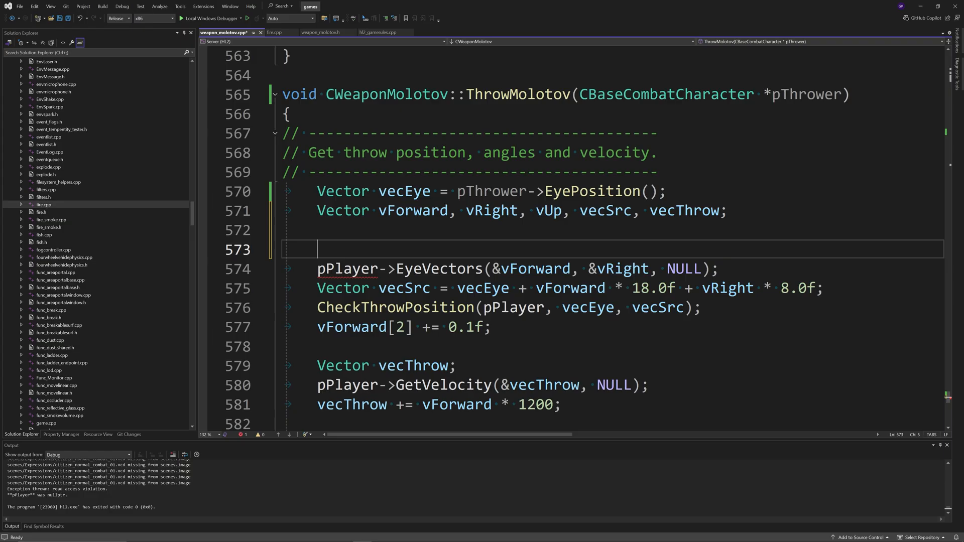
# - Wrap the player aiming code in an if(pThrower->IsPlayer()) block
pyautogui.write('if(pT)')
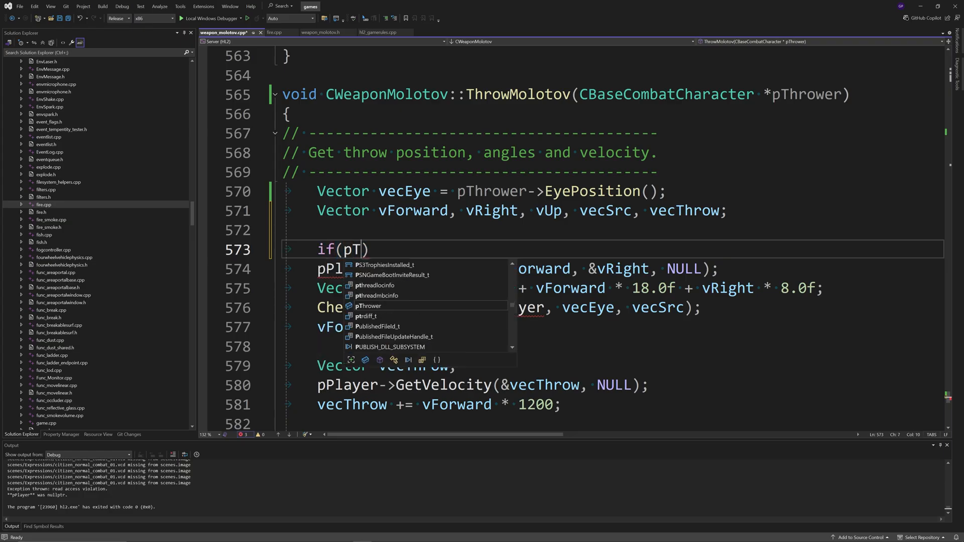
pyautogui.write('hrower->Is')
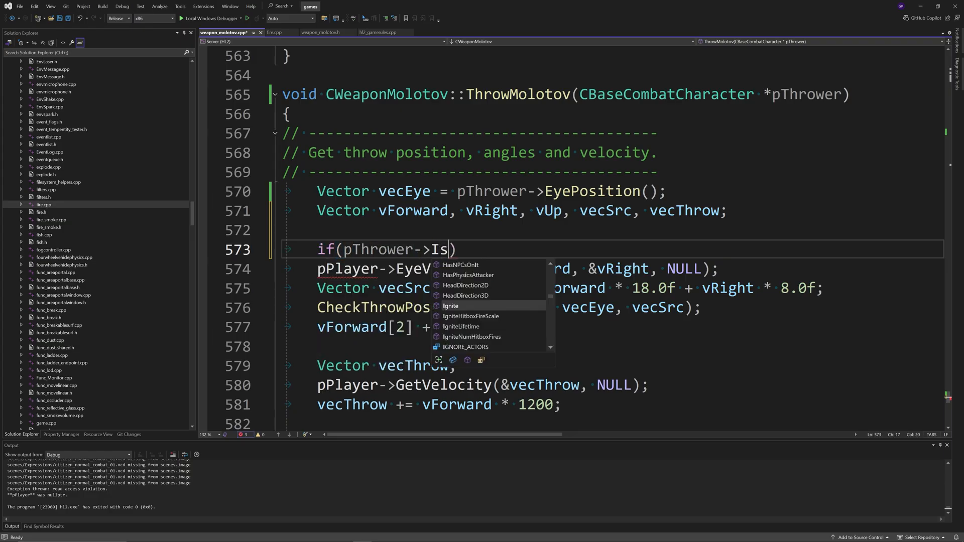
pyautogui.write('Player')
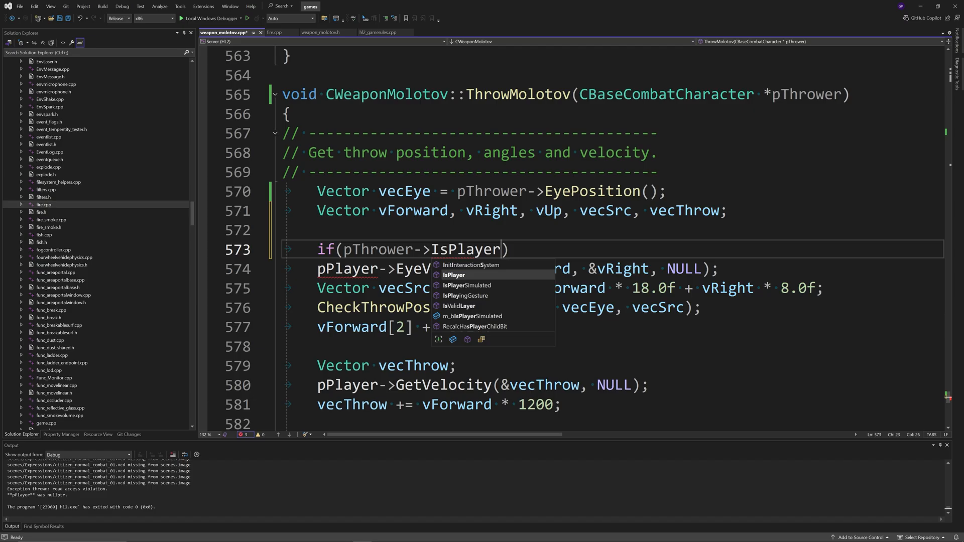
pyautogui.press('Tab')
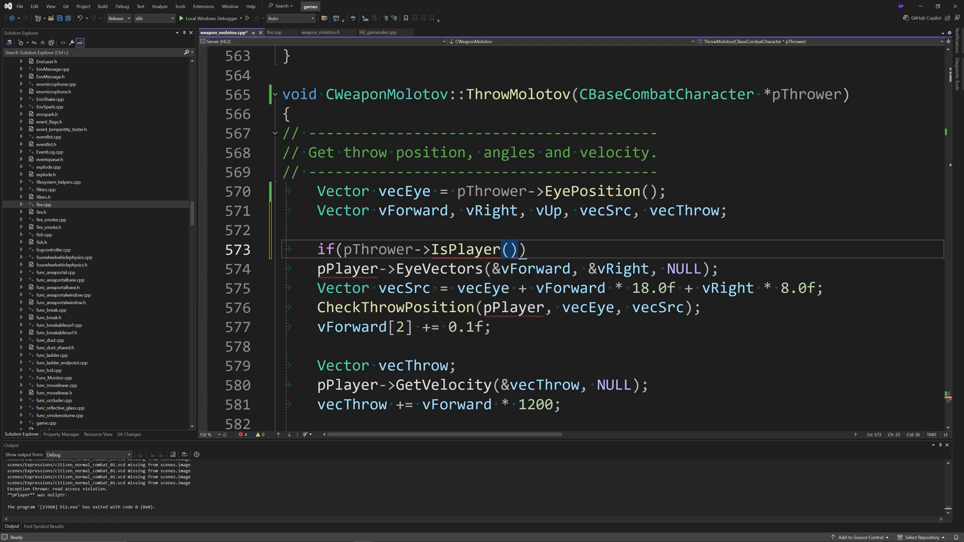
pyautogui.write('{}')
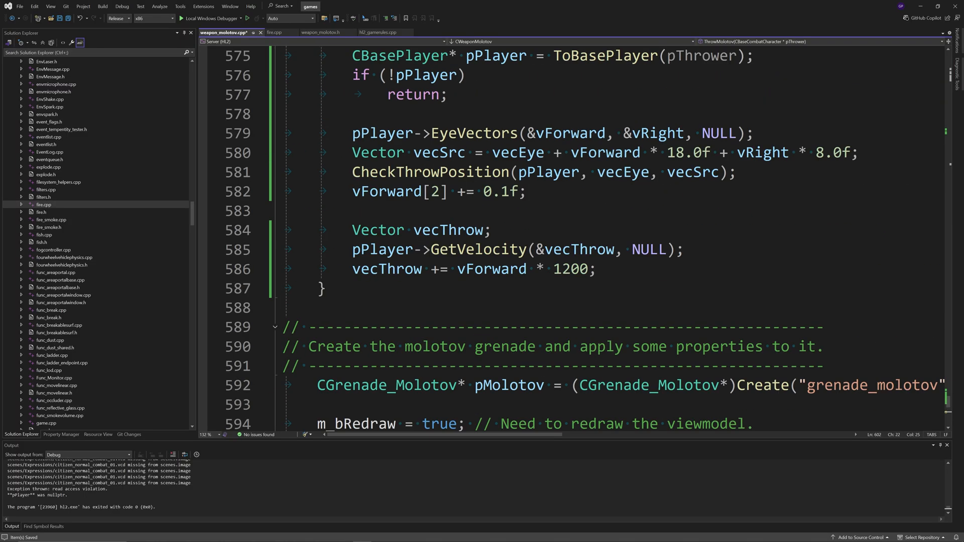
# - In the NPC else branch, compute vecThrow with VecCheckThrow(vecSrc, vecTarget, 650)
pyautogui.write('gamestats->Event_WeaponFired(pPlayer, true, GetClassname());')
pyautogui.write('vecThrow =VecCheckThrow(pThrower, v')
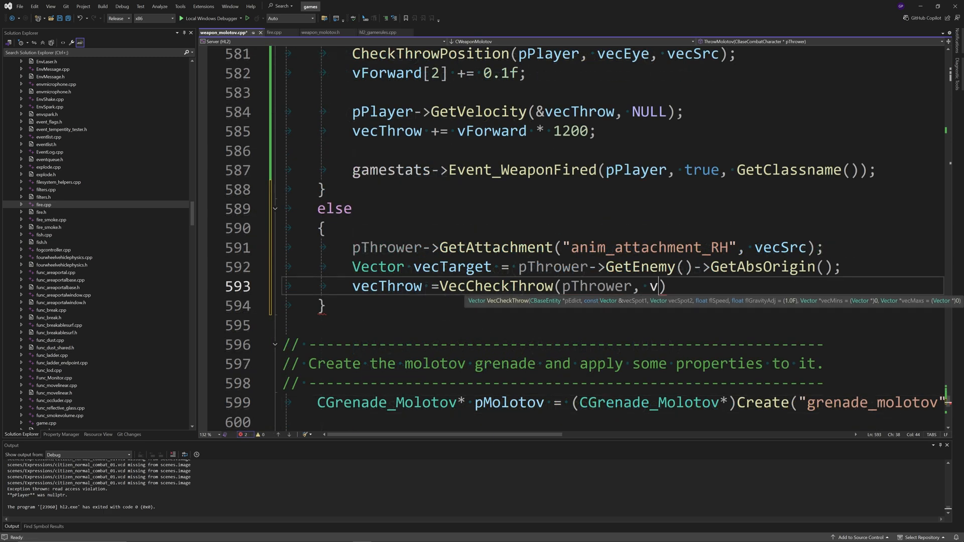
pyautogui.write('ecSrc,')
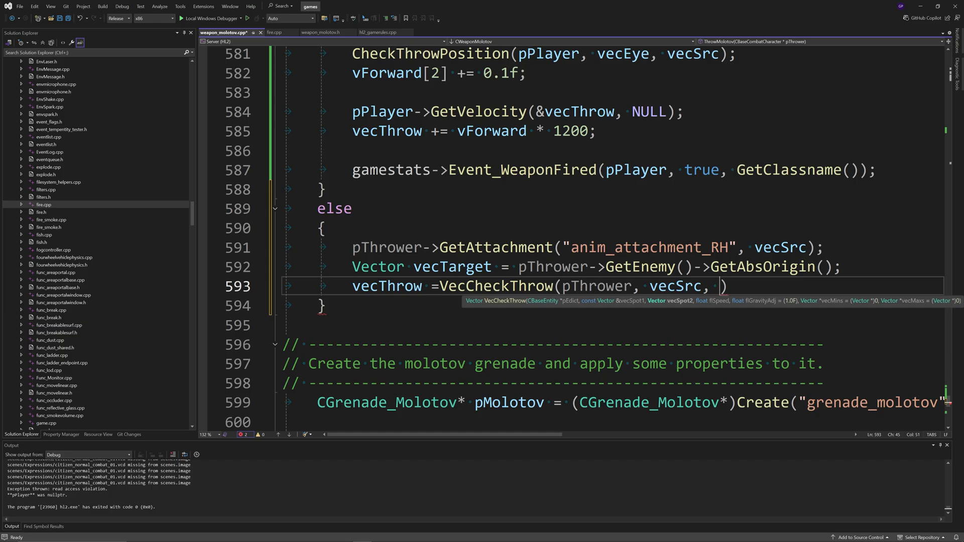
pyautogui.write('vecTarget,')
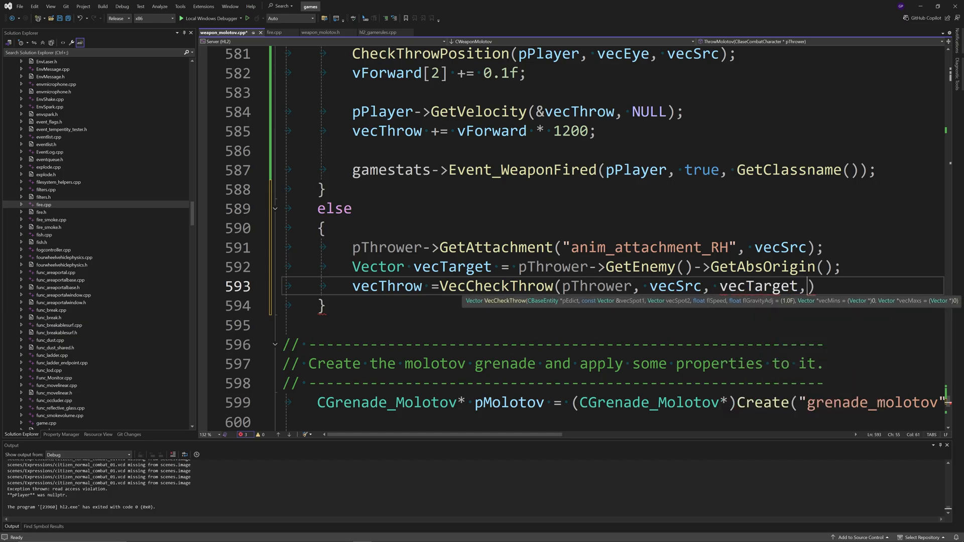
pyautogui.write('650, 1.0')
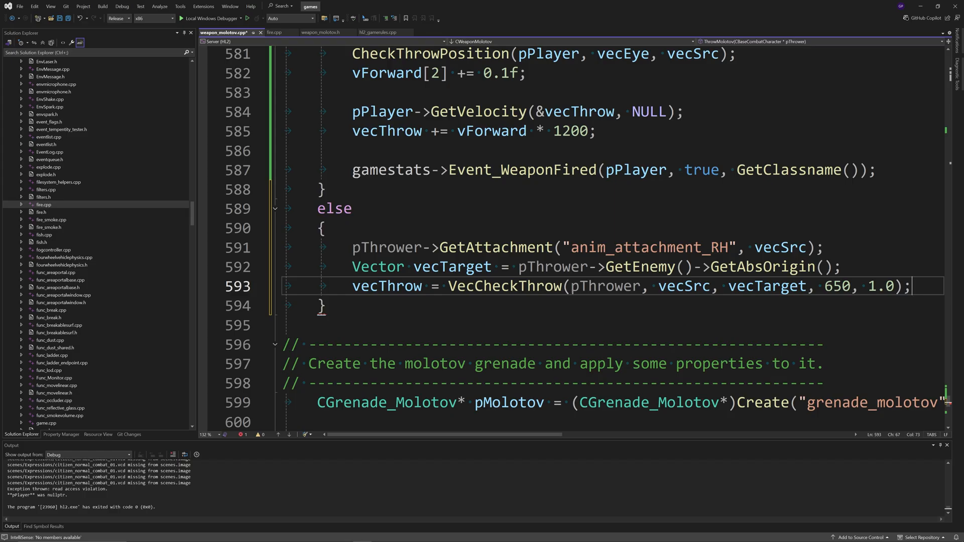
pyautogui.press('Enter')
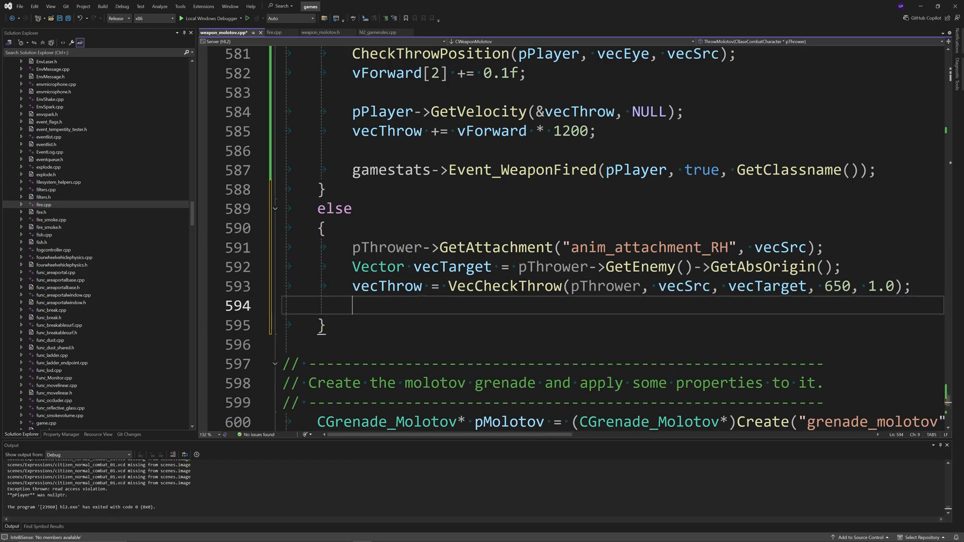
# - If vecThrow is vec3_origin, fall back to VecCheckToss with -1 and true
pyautogui.write('if(vecThrow == vec3_origin')
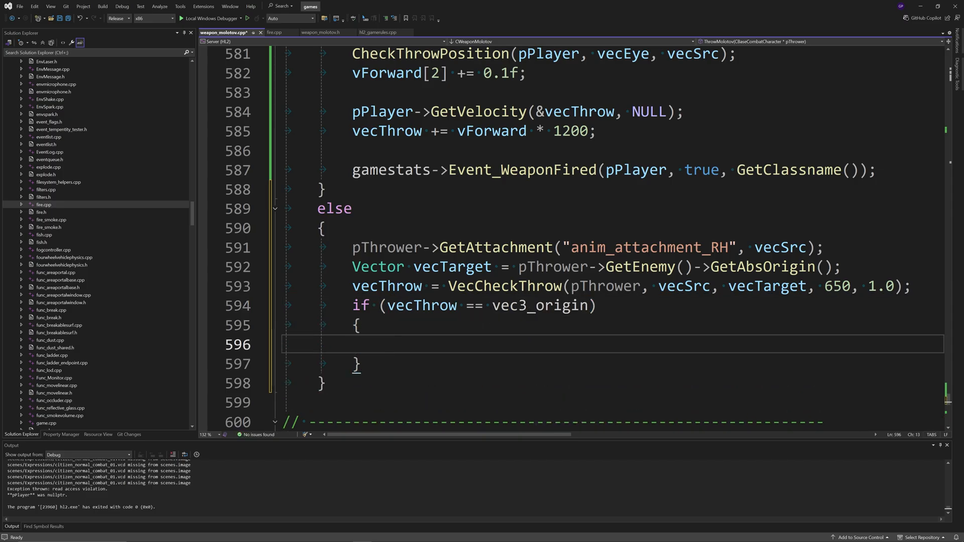
pyautogui.write('vecT')
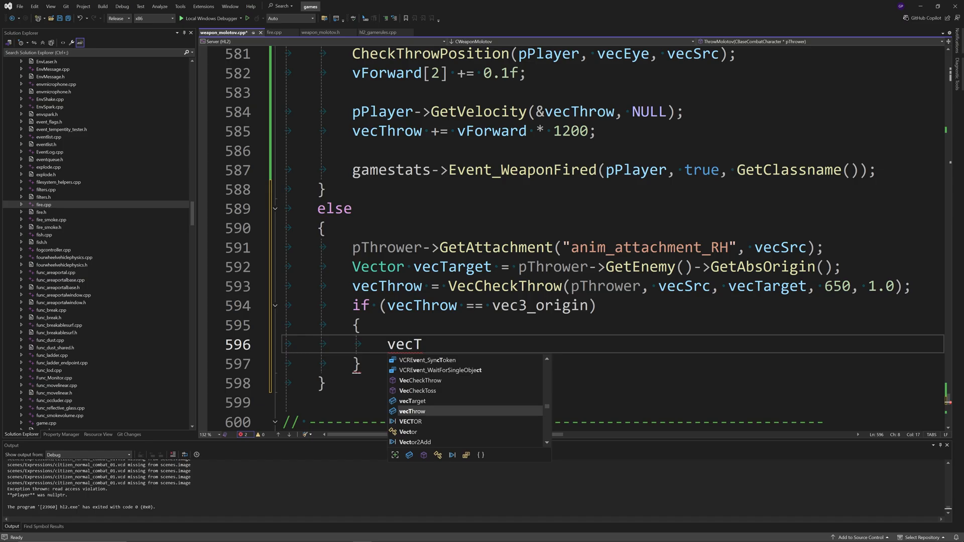
pyautogui.write('hrow = V')
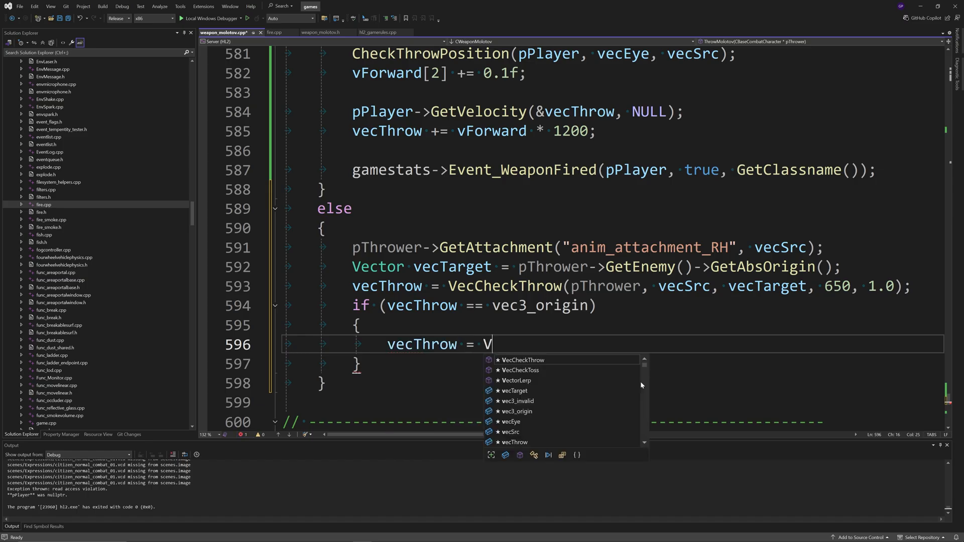
pyautogui.write('ecCheckToss')
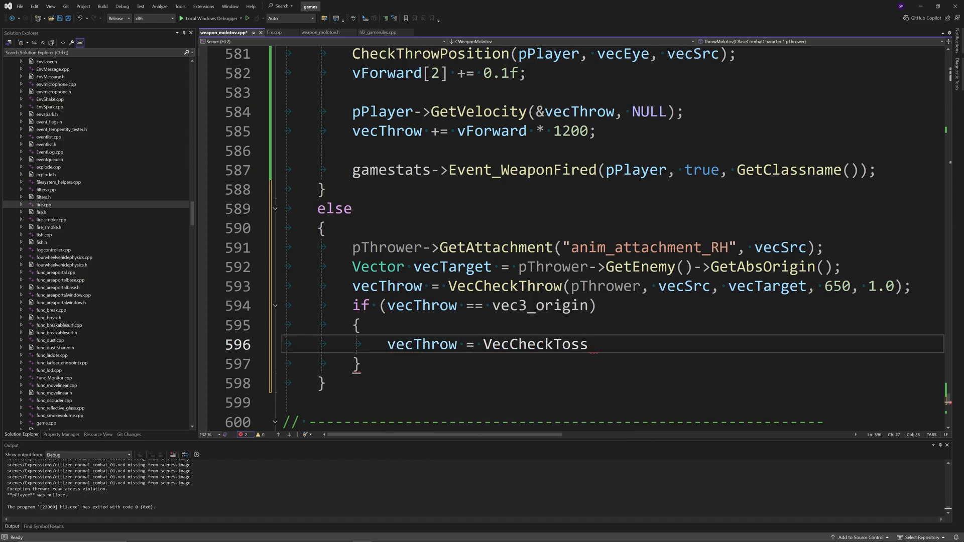
pyautogui.write('(pThrower, vecSrc, vecTarget,')
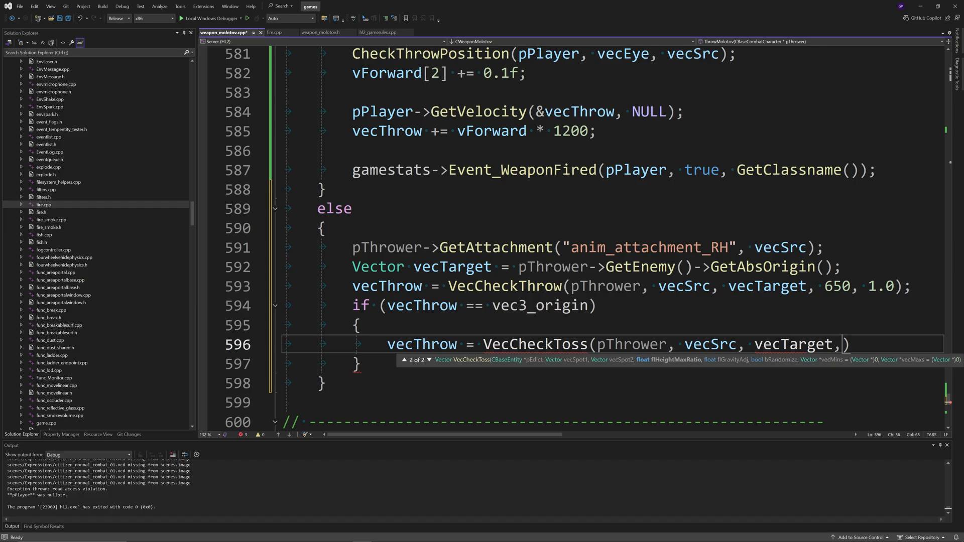
pyautogui.write('-1, 1.0,')
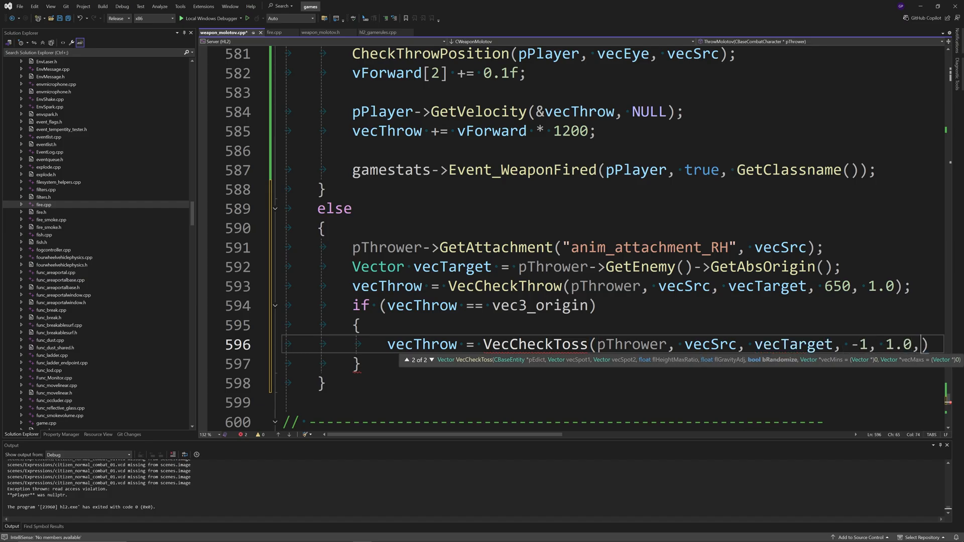
pyautogui.write('true);')
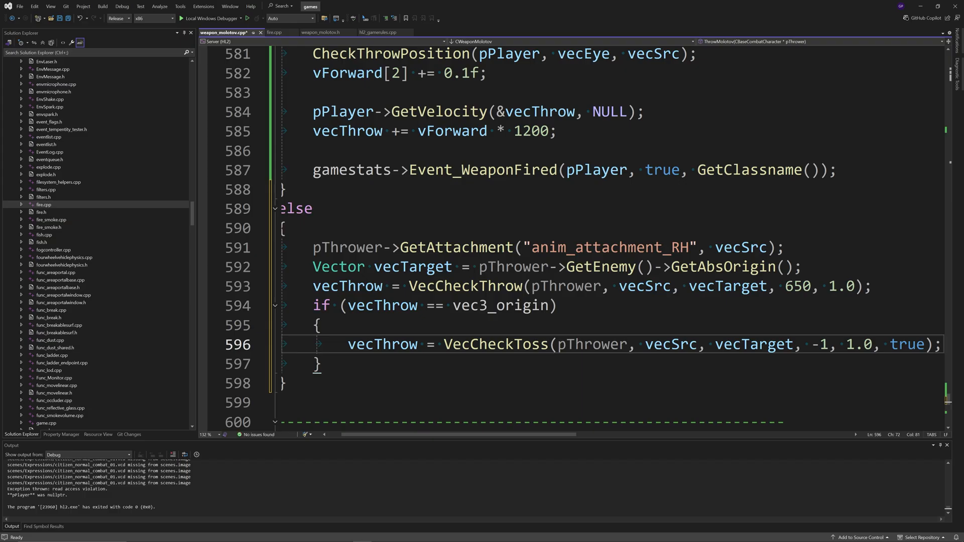
# - If still vec3_origin, use GetVectors and set vecThrow = vForward * 750 + vUp * 175
pyautogui.write('if(vecThrow ==')
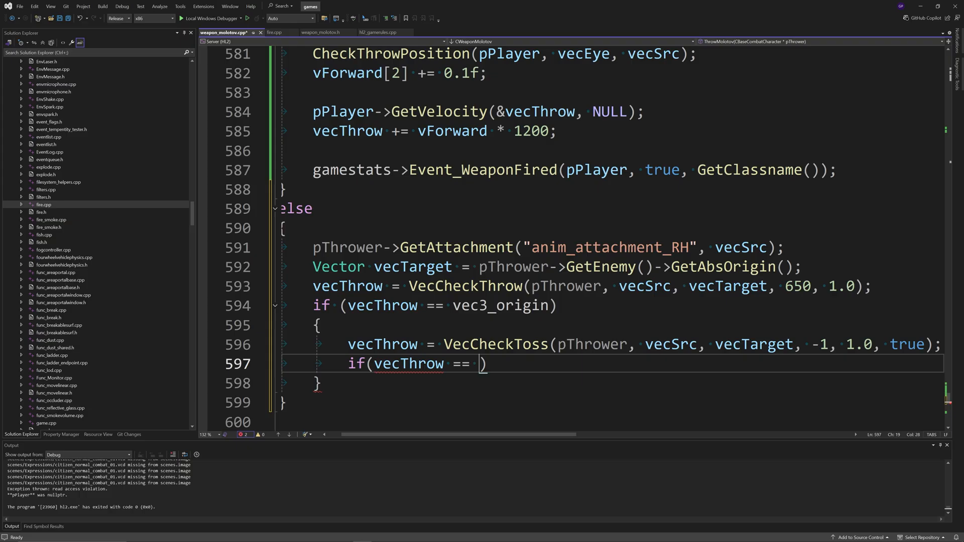
pyautogui.write('vec3_origin')
pyautogui.write('{')
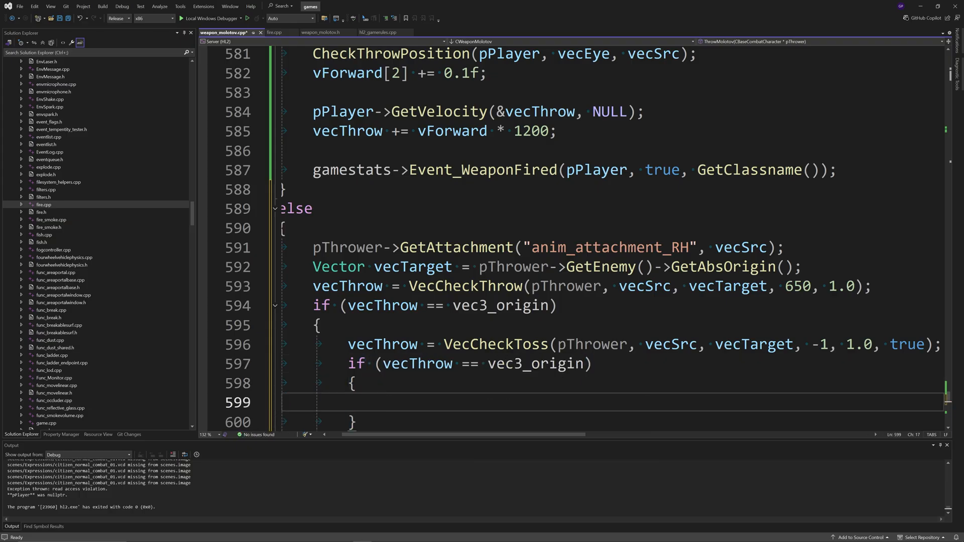
pyautogui.write('GetVectors(')
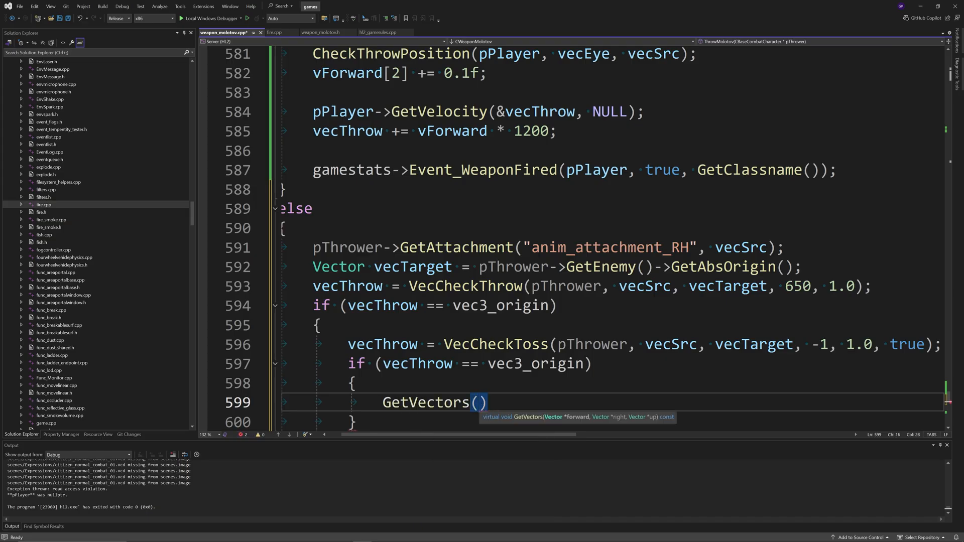
pyautogui.write('&vForward, NULL, &')
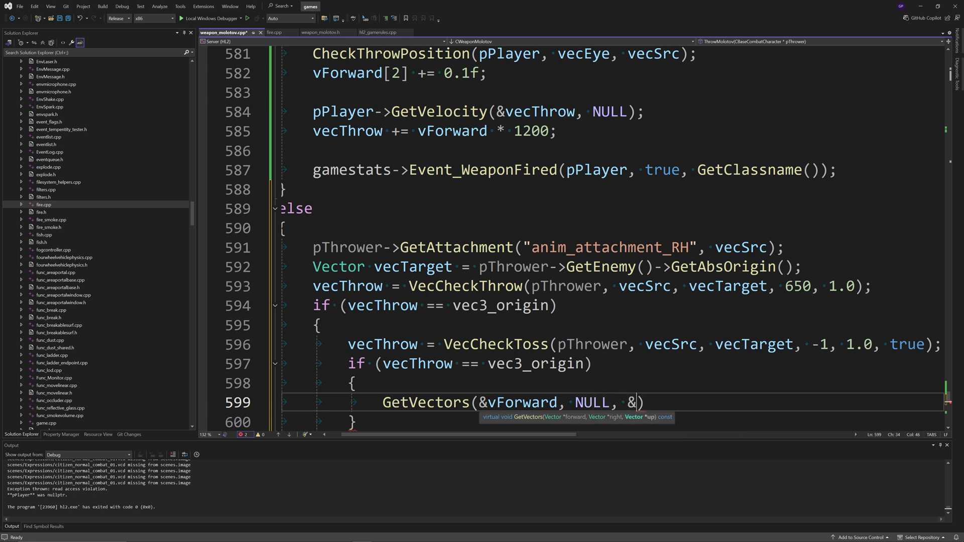
pyautogui.write('vUp)l')
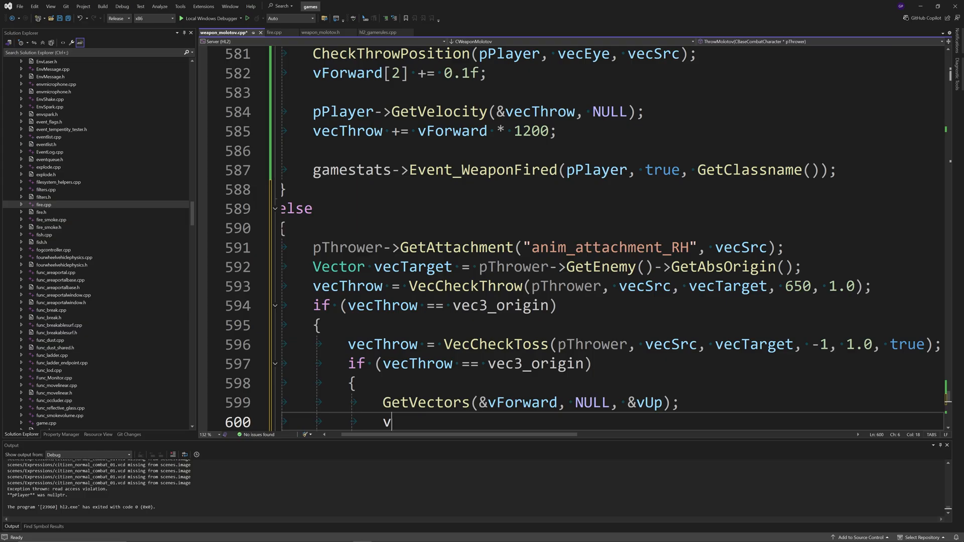
pyautogui.write('ecThrow =')
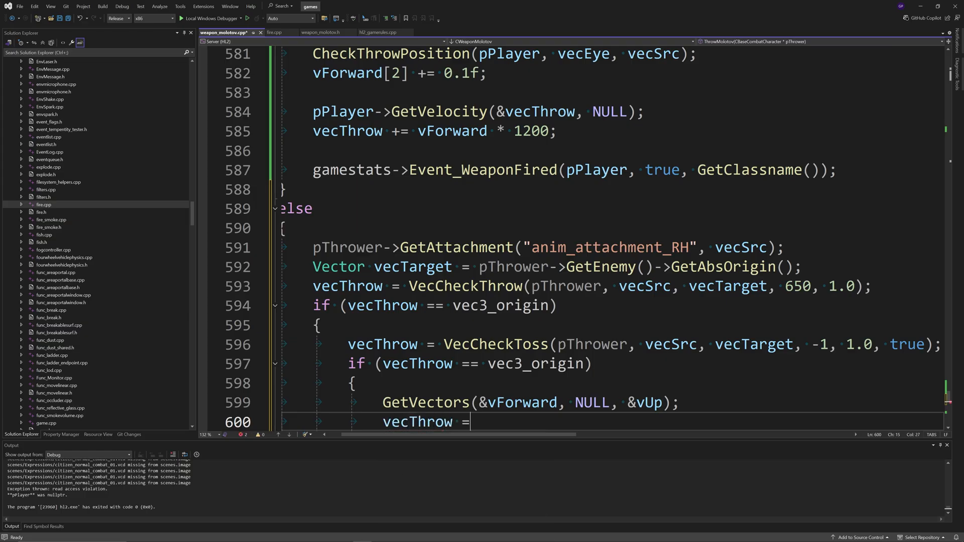
pyautogui.write('vForward *')
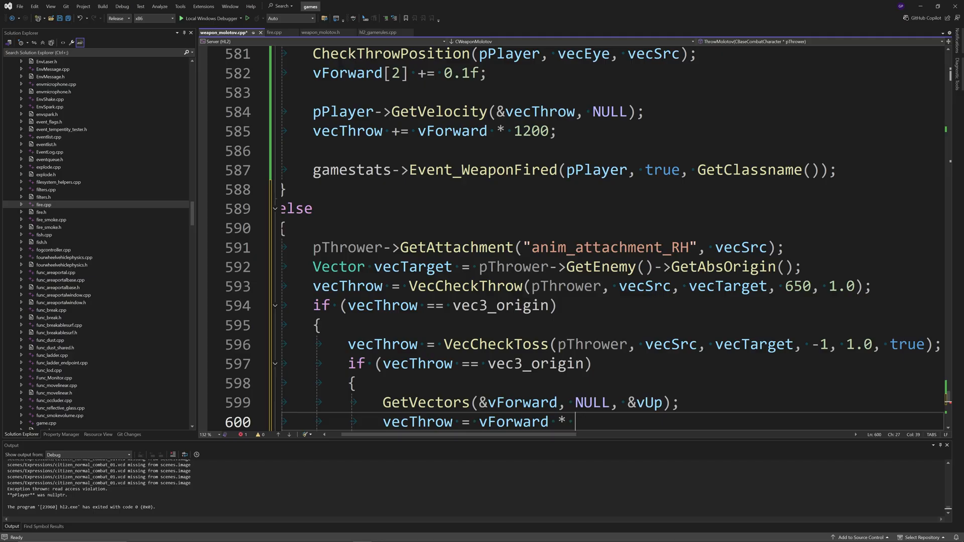
pyautogui.write('750 +')
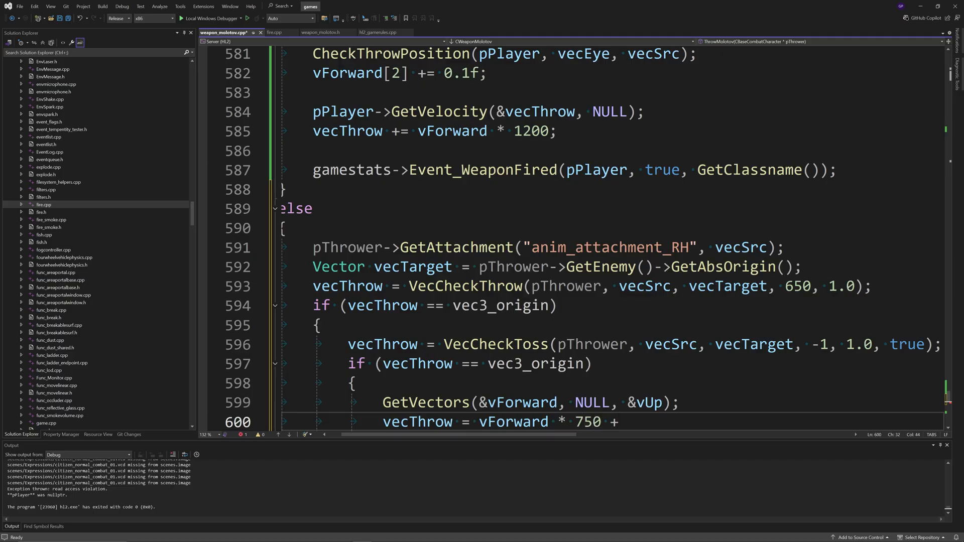
pyautogui.write('vUp')
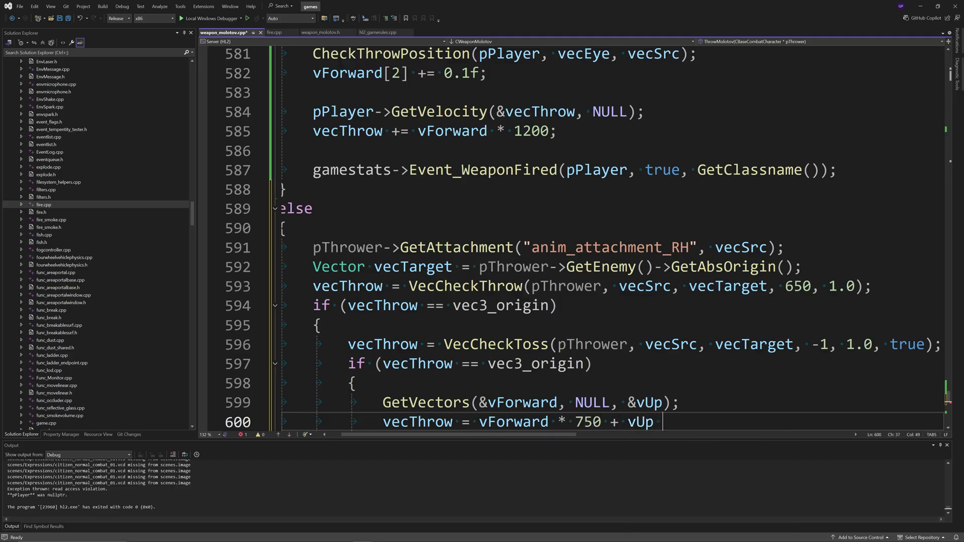
pyautogui.write('* 175;')
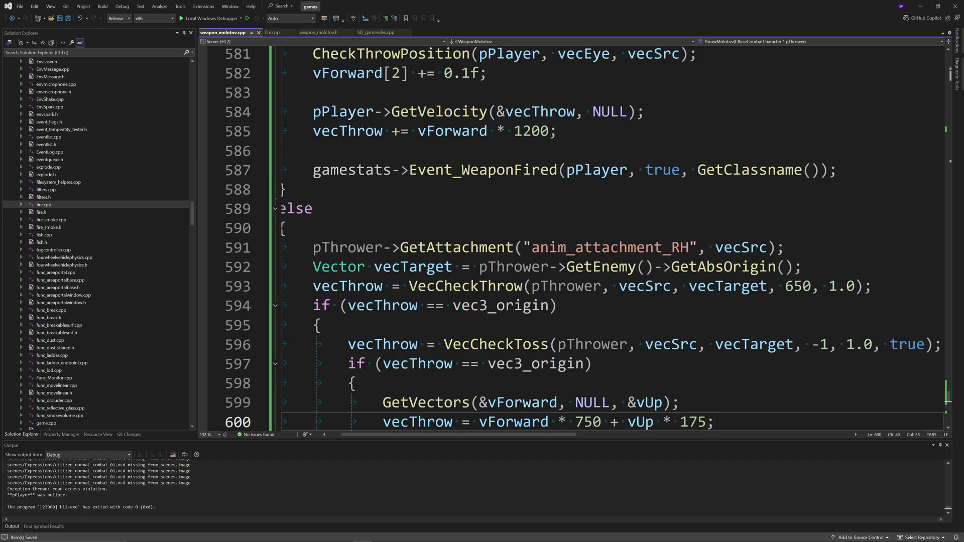
pyautogui.scroll(-3)
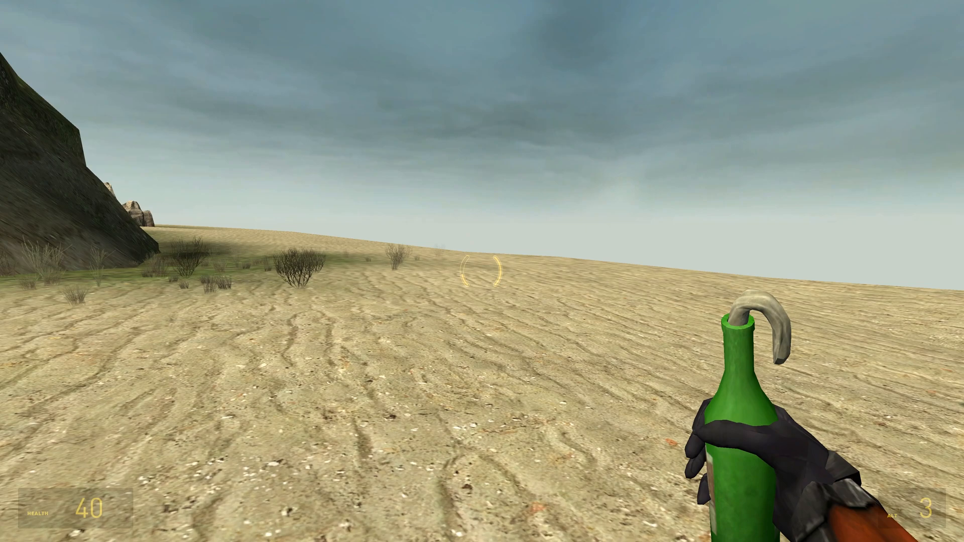
# - Run the built game and test holding the molotov bottle on the desert map
pyautogui.click(482, 277)
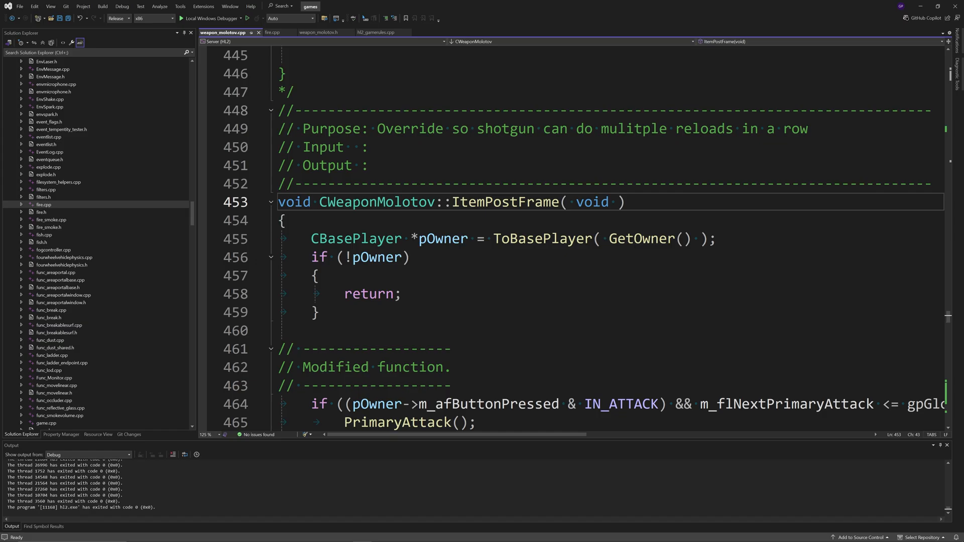
# - In ItemPostFrame, brace the m_bRedraw Reload() call and add return; after it
pyautogui.scroll(-3)
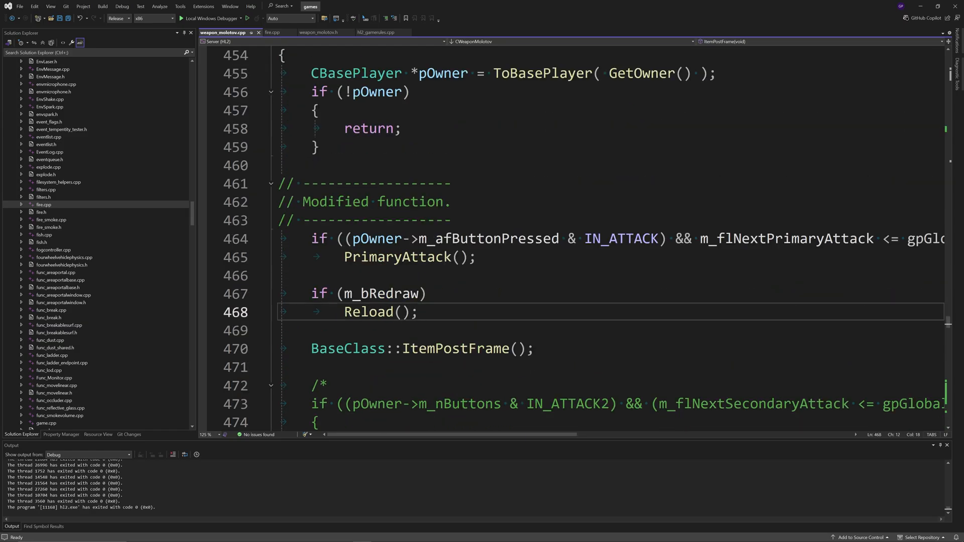
pyautogui.write('return;')
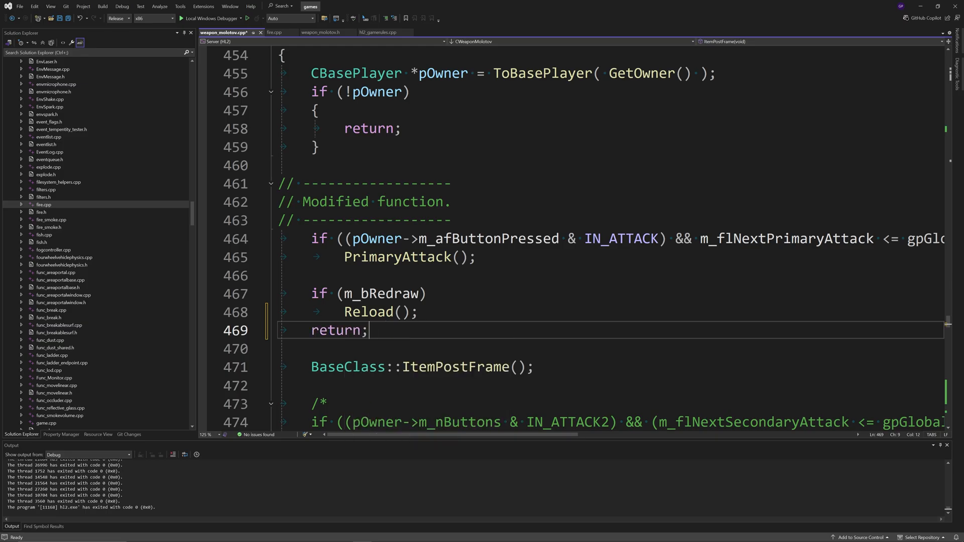
pyautogui.write('{ }')
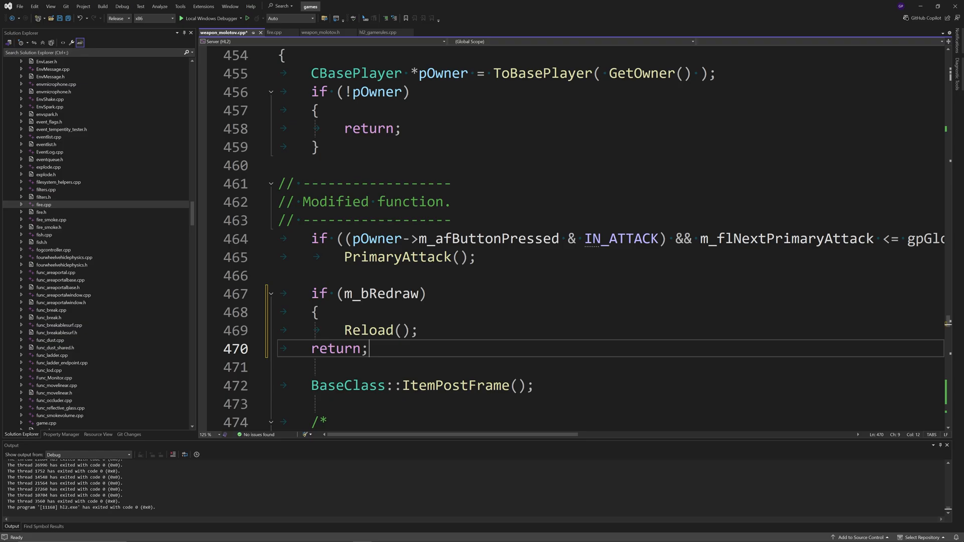
pyautogui.write('}')
pyautogui.write('m_flNextPrimaryAttack = gpG')
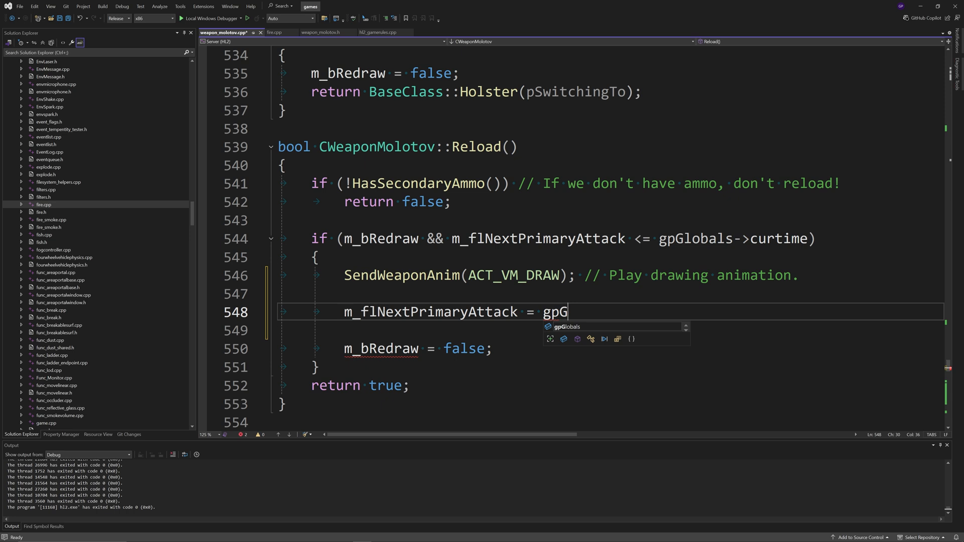
# - In Reload(), set m_flNextPrimaryAttack and m_flTimeWeaponIdle to gpGlobals->curtime + SequenceDuration()
pyautogui.write('lobals->cur')
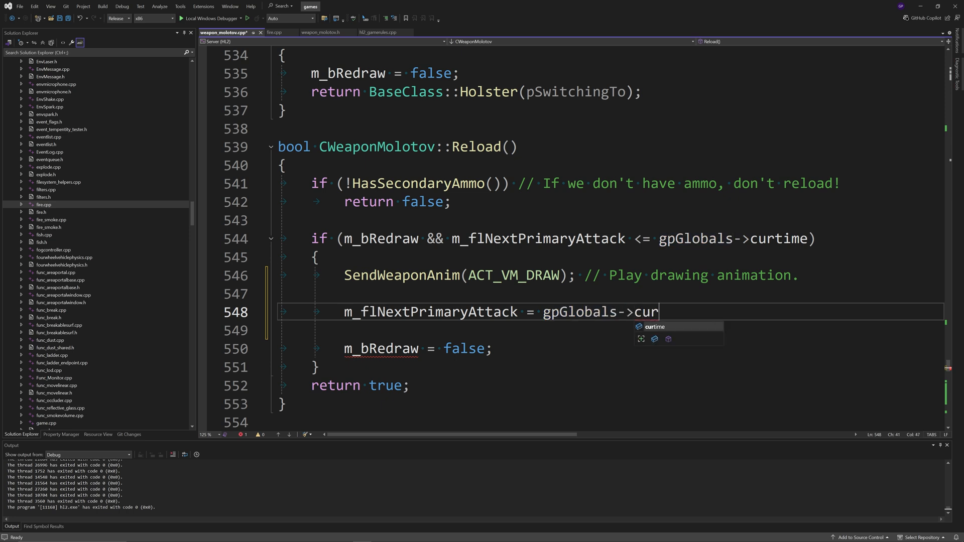
pyautogui.write('time + Se')
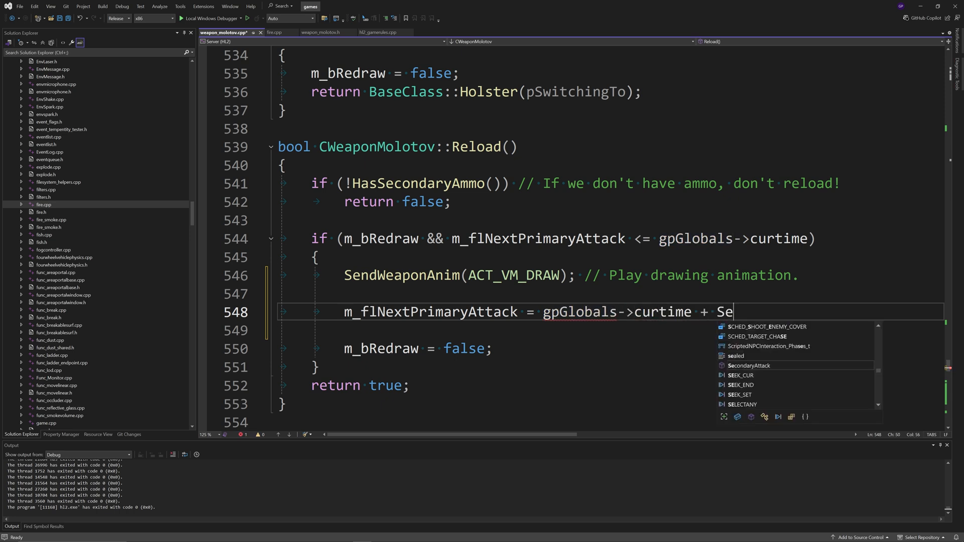
pyautogui.write('quenceDuration();')
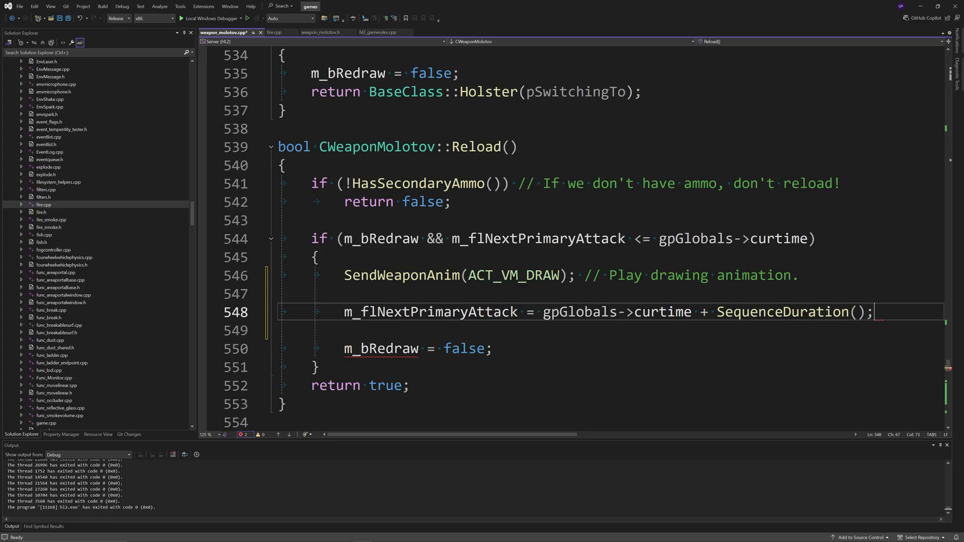
pyautogui.write('m_')
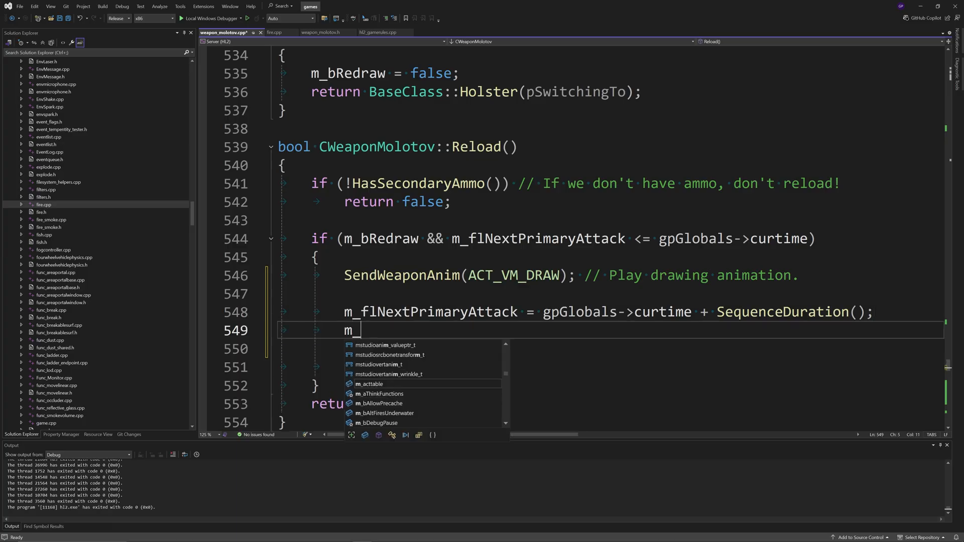
pyautogui.write('_flTimeWeaponIdle')
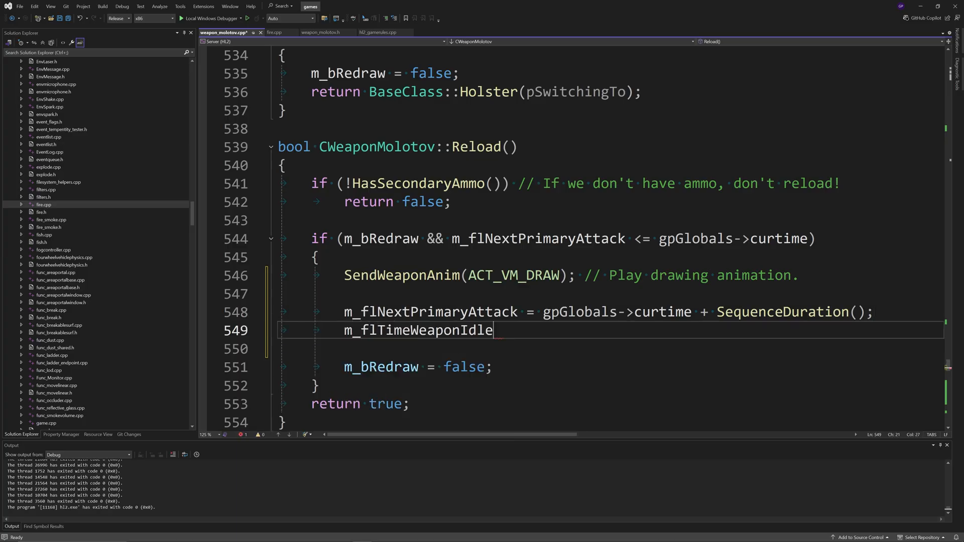
pyautogui.write('= gpG')
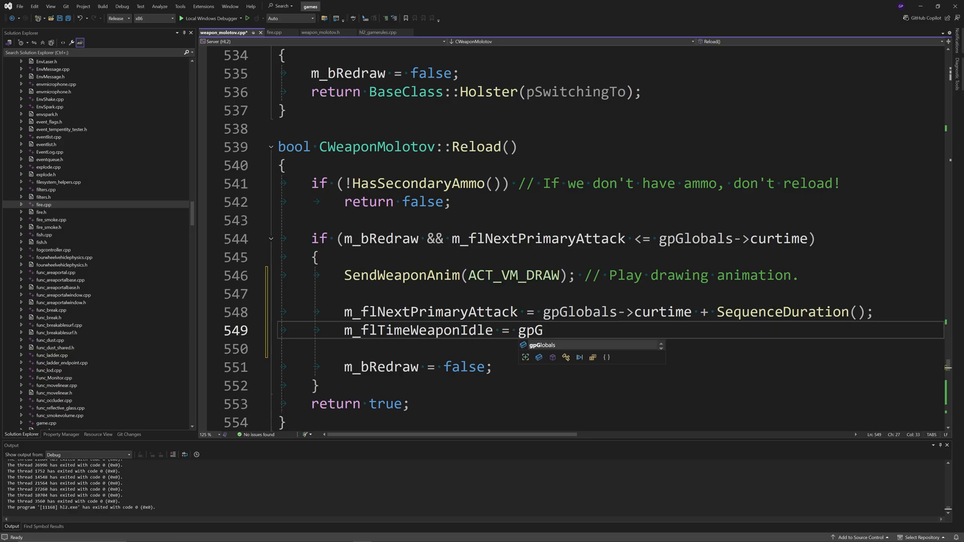
pyautogui.write('lobals->curtim')
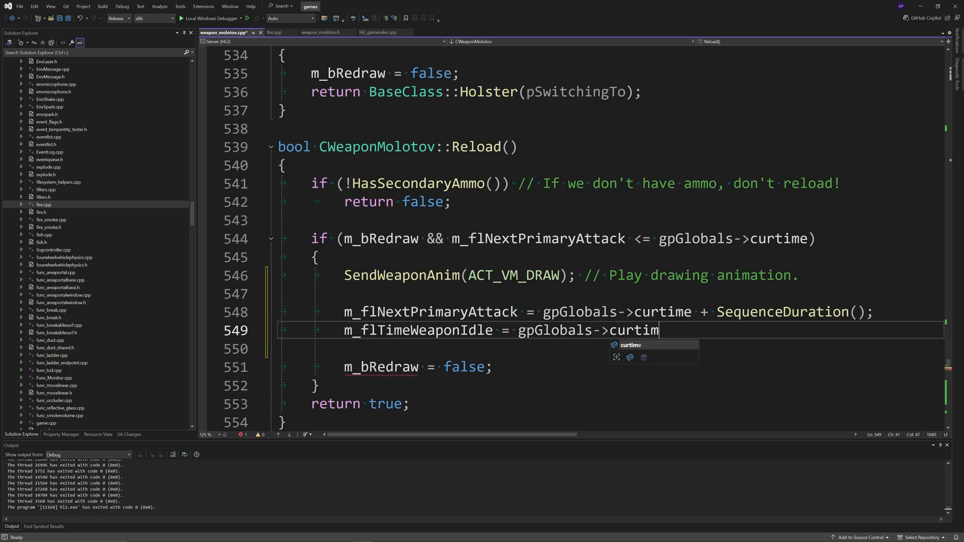
pyautogui.write('+ Seq')
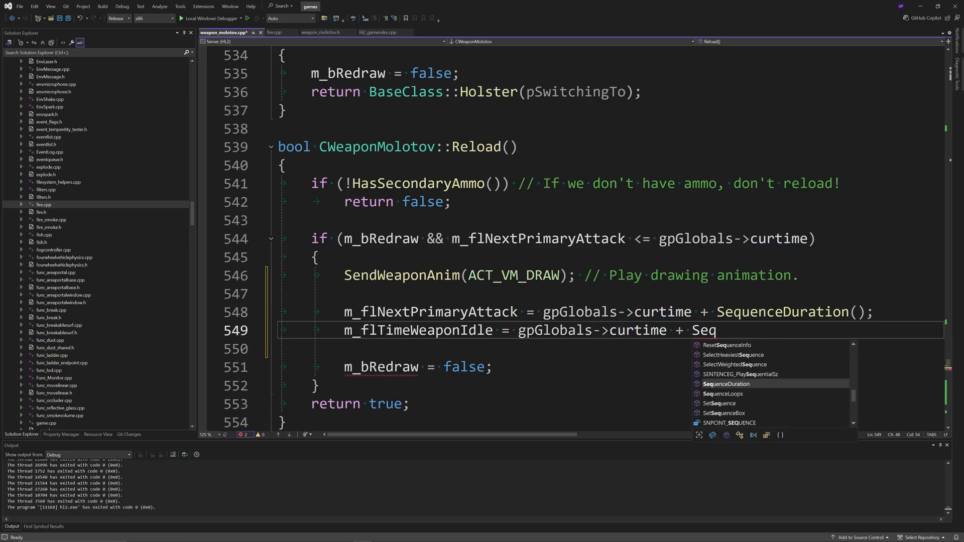
pyautogui.press('Tab')
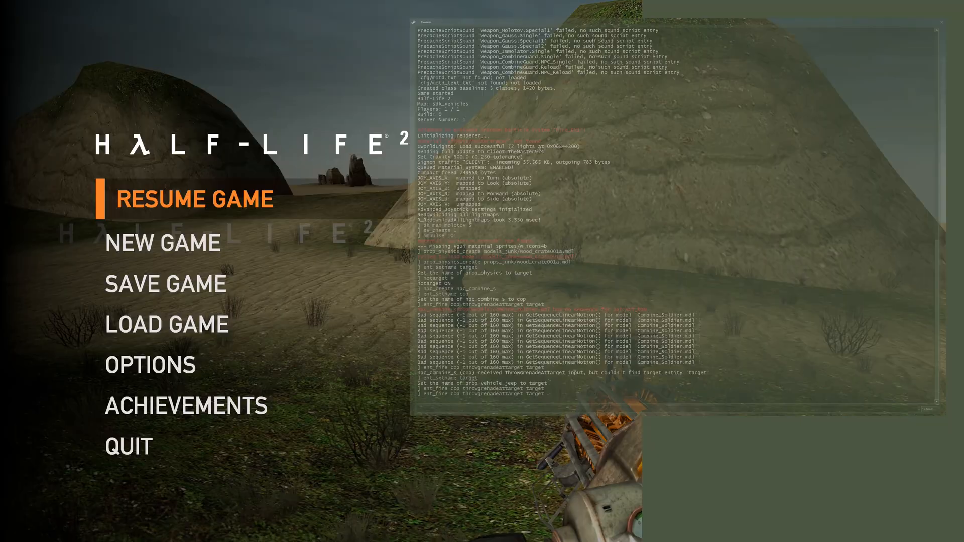
pyautogui.click(196, 200)
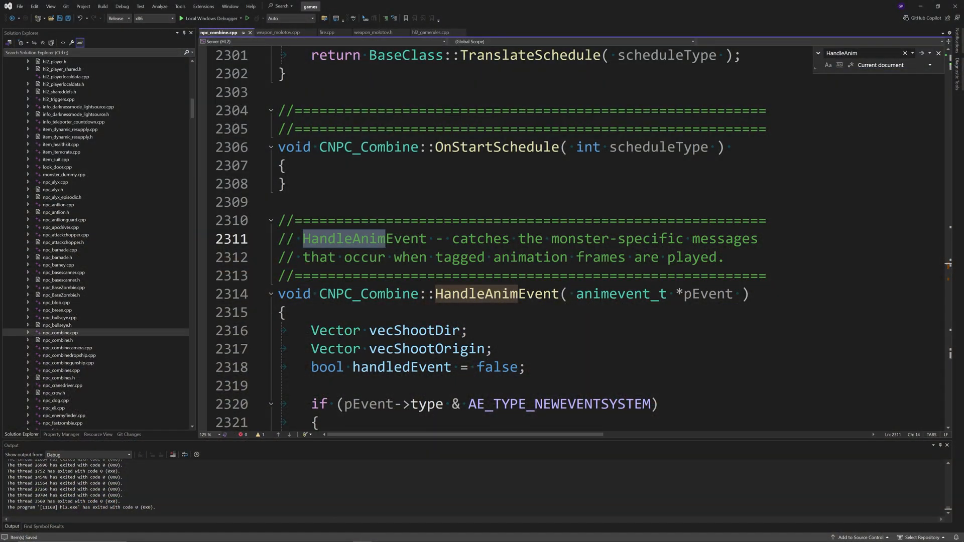
# - Navigate npc_combine.cpp's HandleAnimEvent down to the COMBINE_AE_GREN_TOSS case and its else block
pyautogui.click(477, 293)
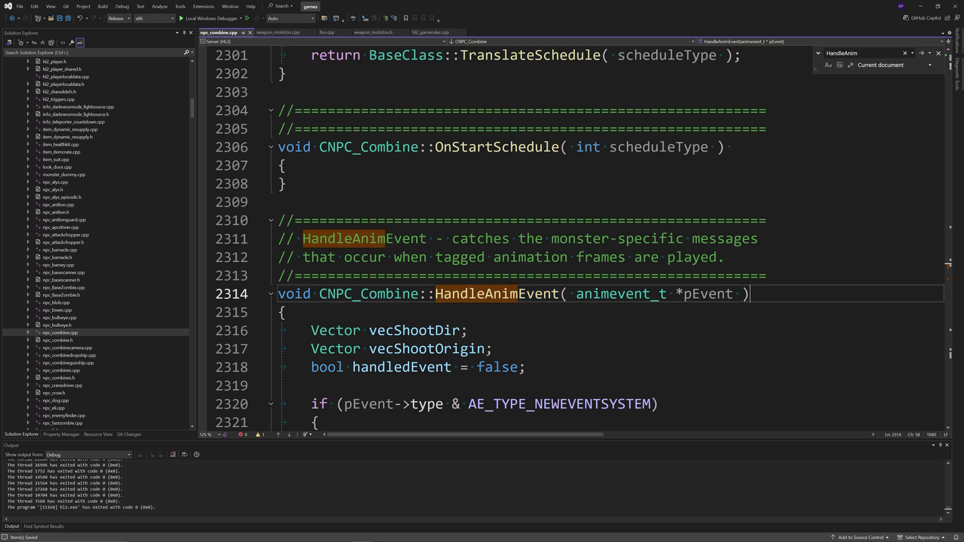
pyautogui.scroll(-3)
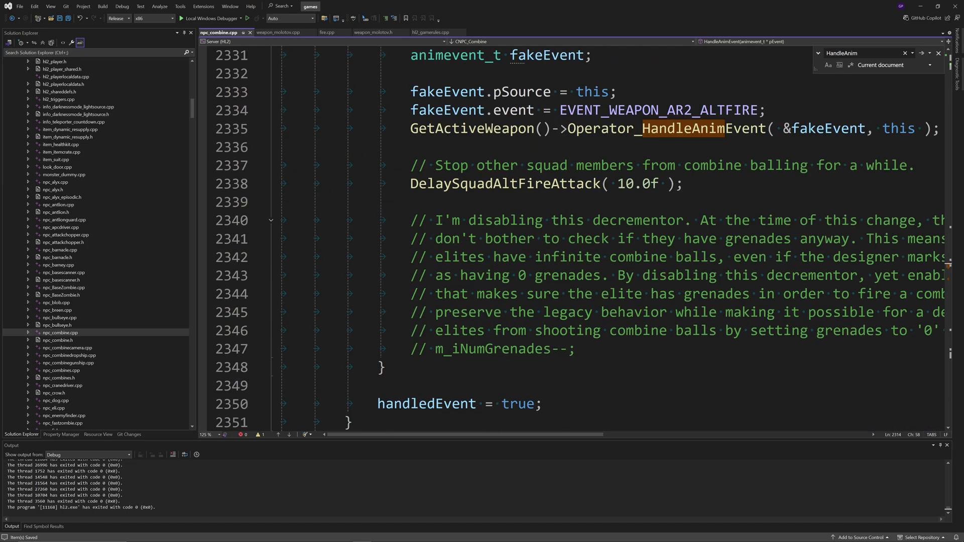
pyautogui.scroll(-3)
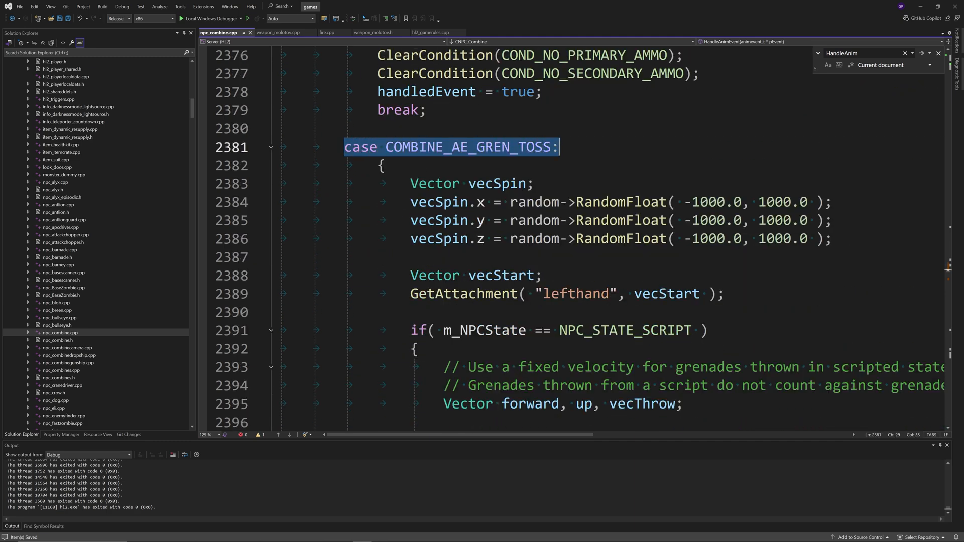
pyautogui.scroll(-3)
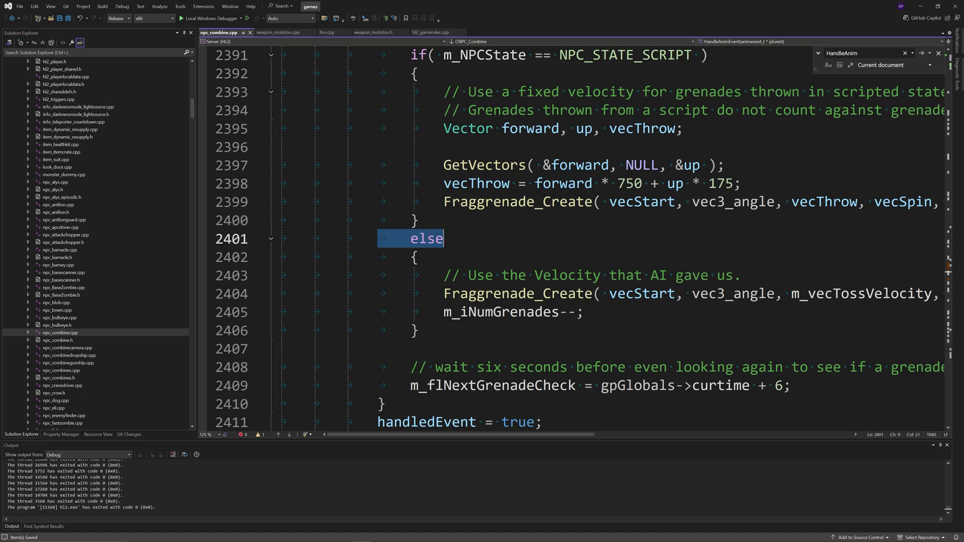
pyautogui.scroll(-3)
pyautogui.write('random->RandomFloat(-))')
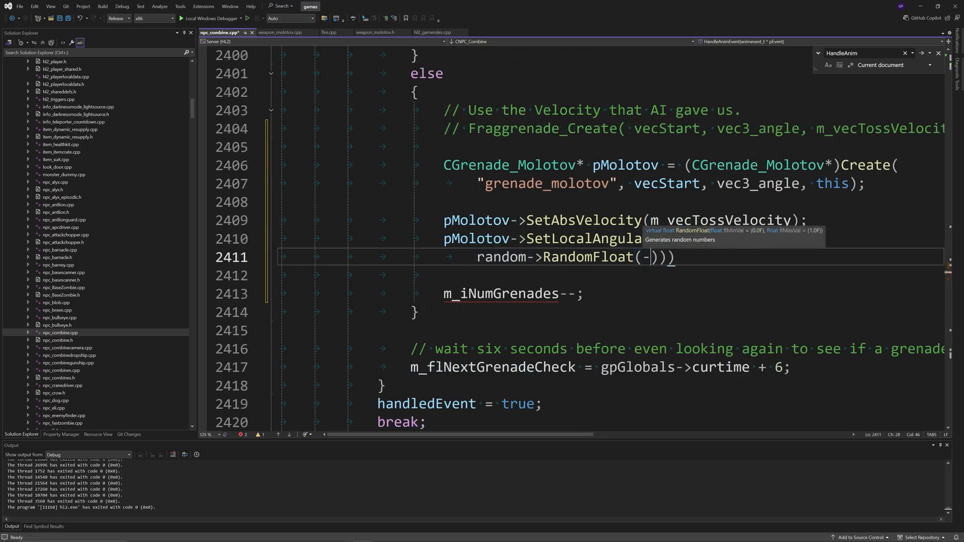
# - Give the molotov random spin via SetLocalAngularVelocity with random->RandomFloat(-100, -500)
pyautogui.write('100, -500')
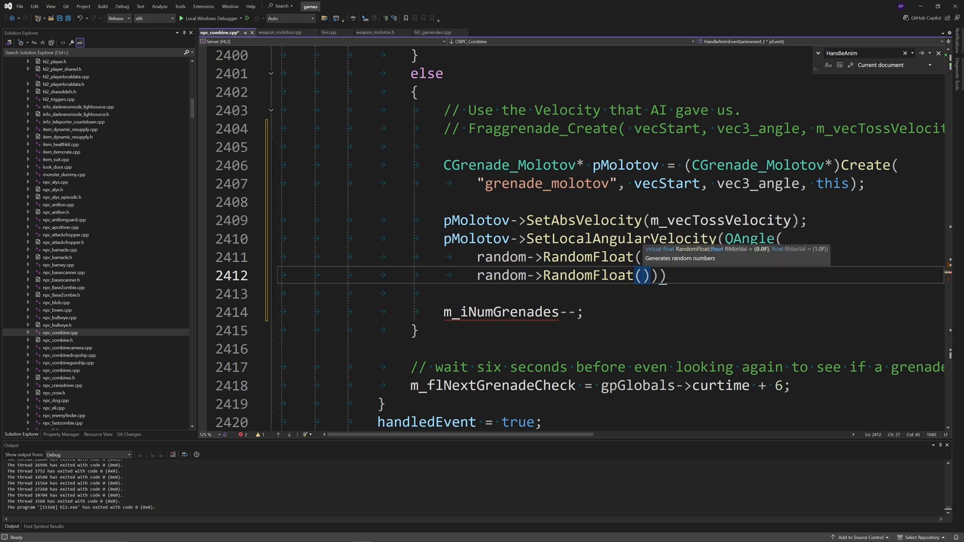
pyautogui.write('-100, -500')
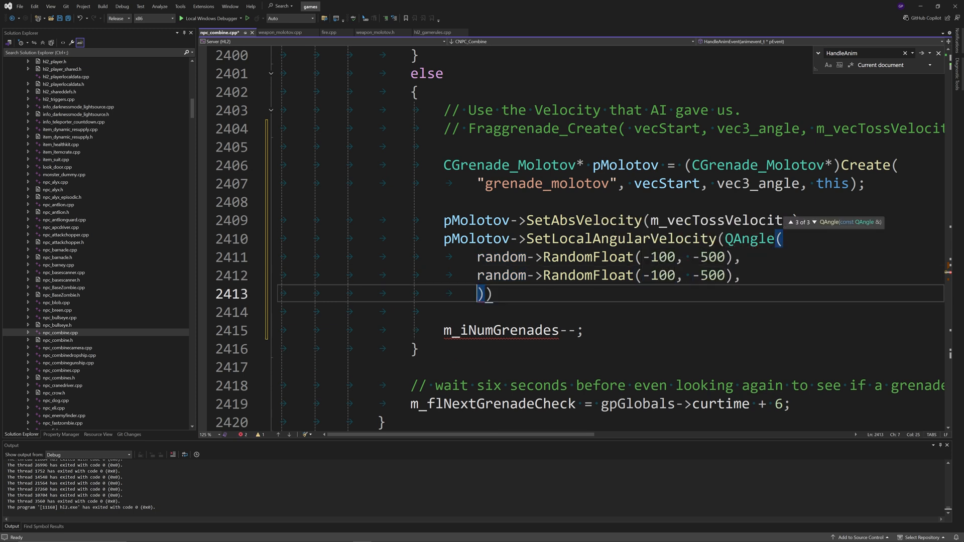
pyautogui.write('random->RandomFloat(')
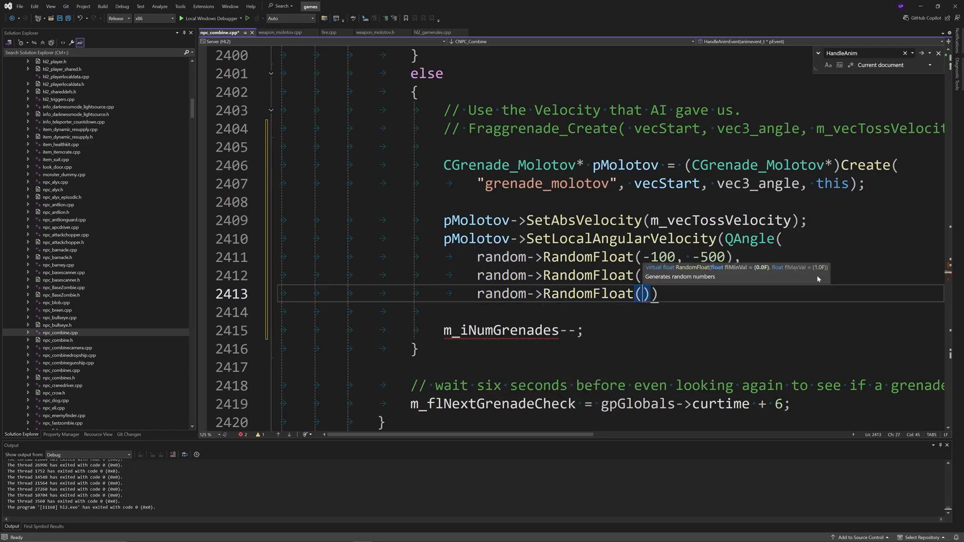
pyautogui.write('-100,')
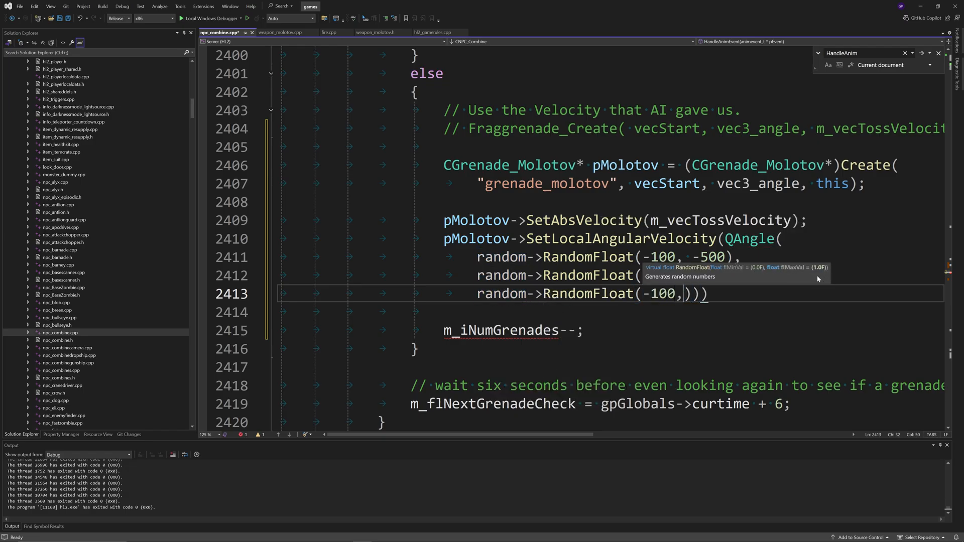
pyautogui.write('-500')
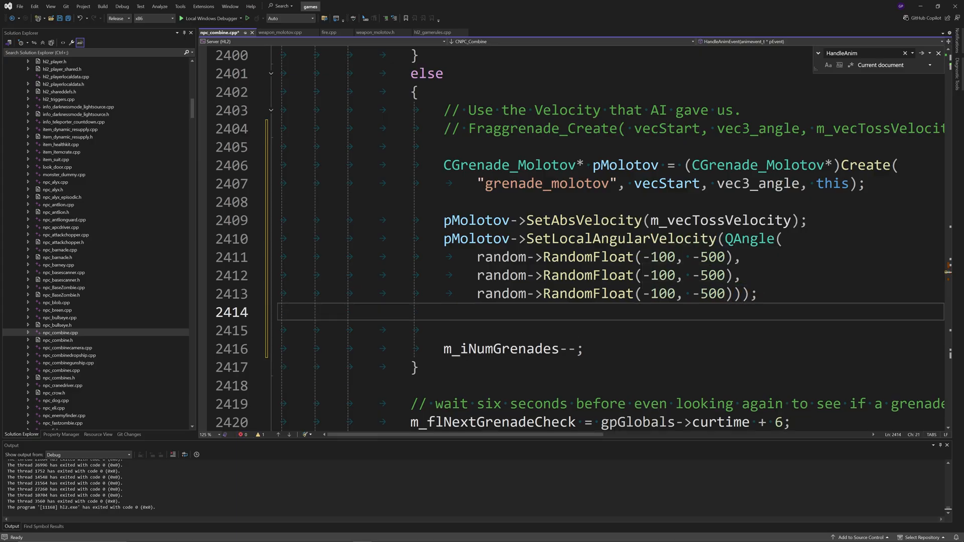
# - Set this soldier as the molotov's thrower and owner entity, then save
pyautogui.write('pMolotov')
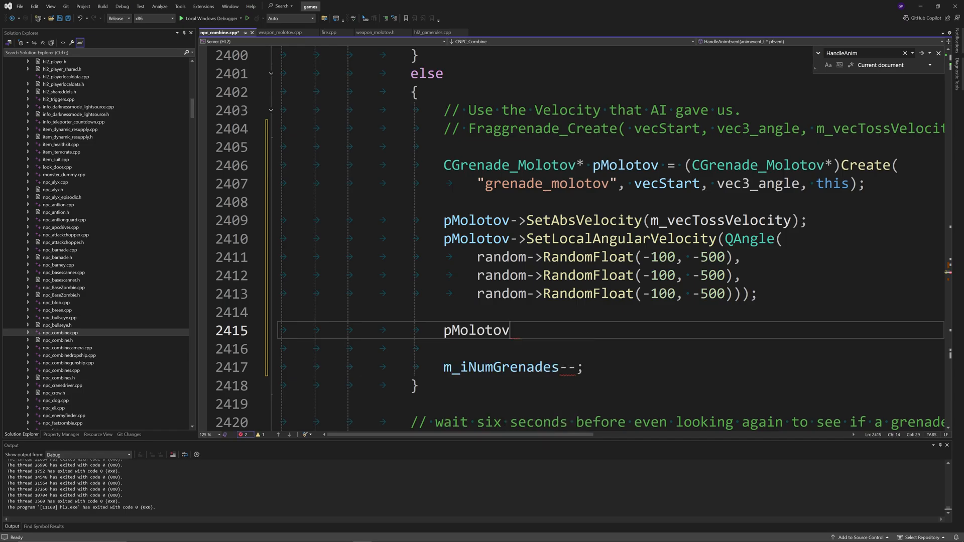
pyautogui.write('->S')
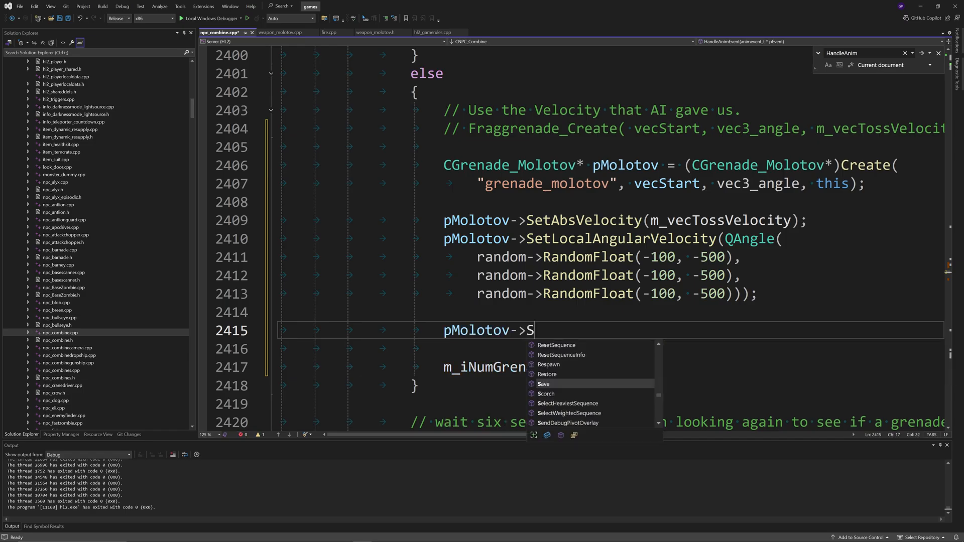
pyautogui.write('etThrower(')
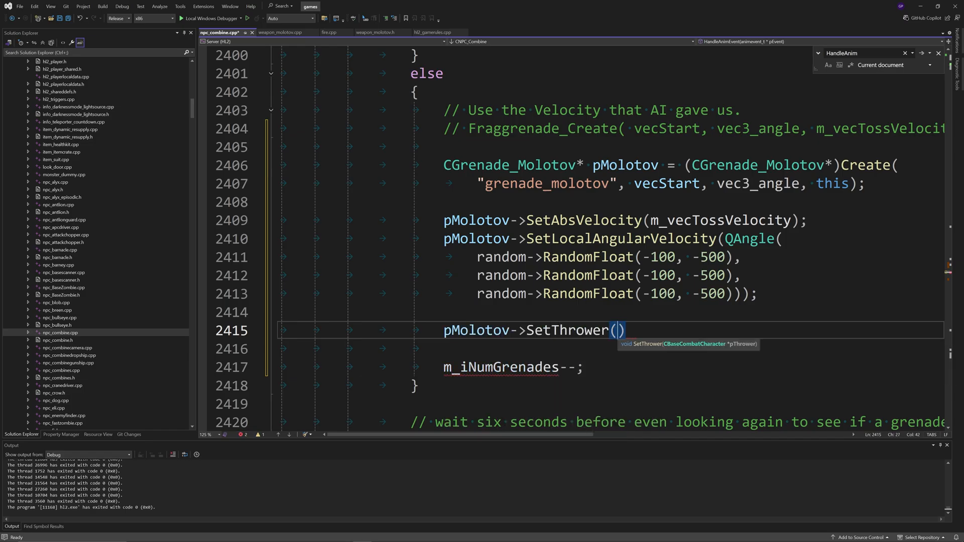
pyautogui.write('this')
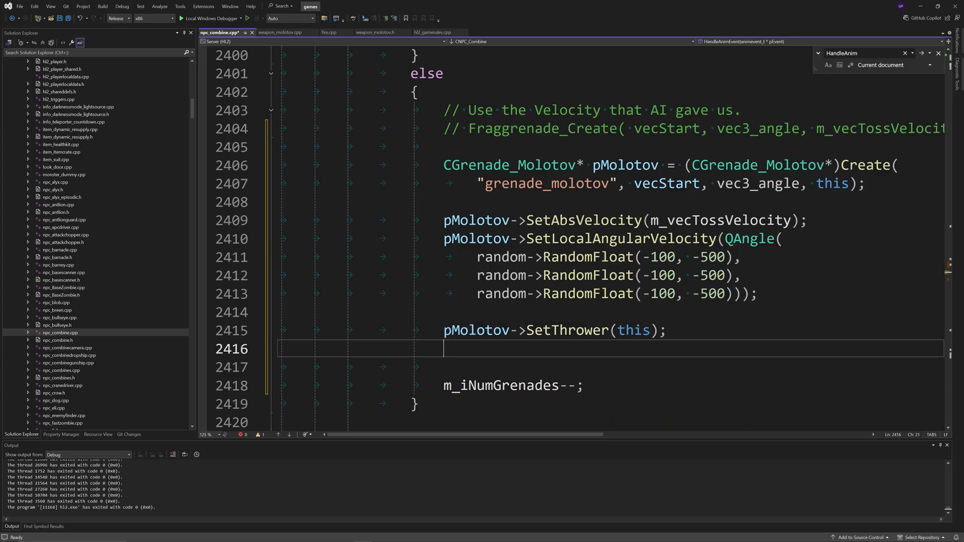
pyautogui.write('pMolotov-')
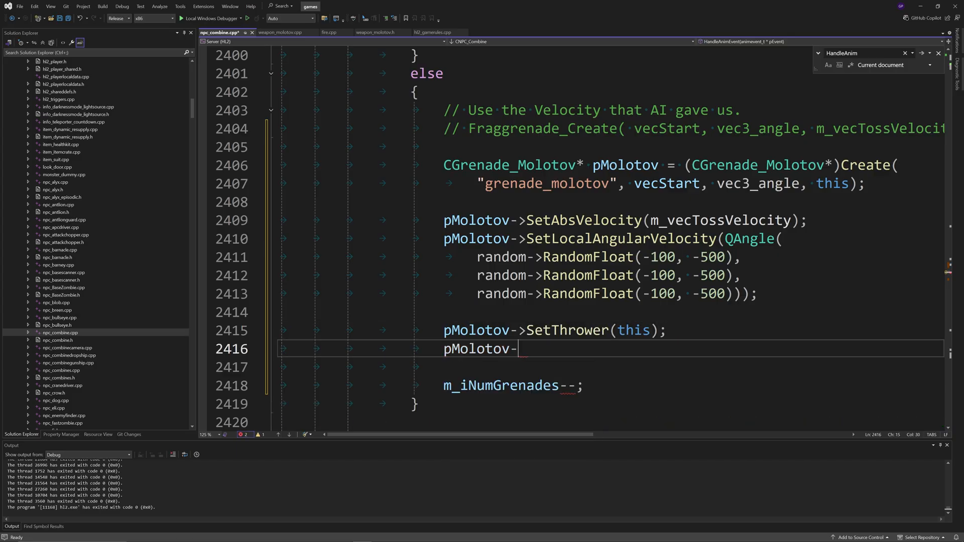
pyautogui.write('>SetOwnerEntity')
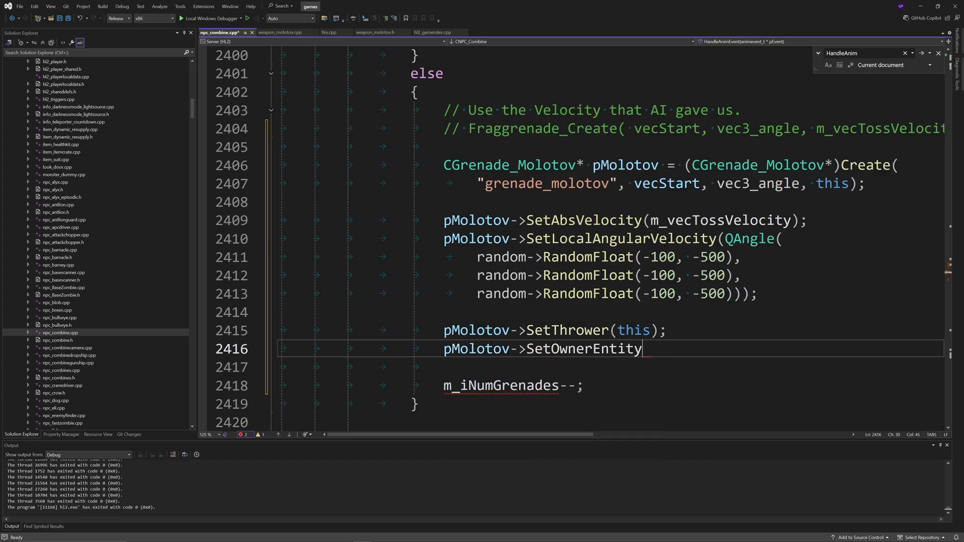
pyautogui.write('(this);')
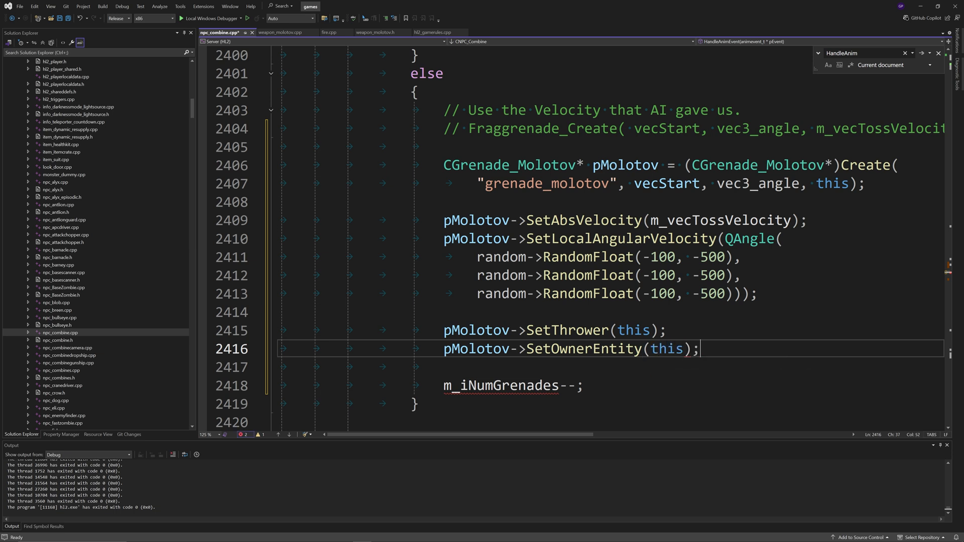
pyautogui.press('ctrl+s')
pyautogui.write('#include "grenade_molotov.h')
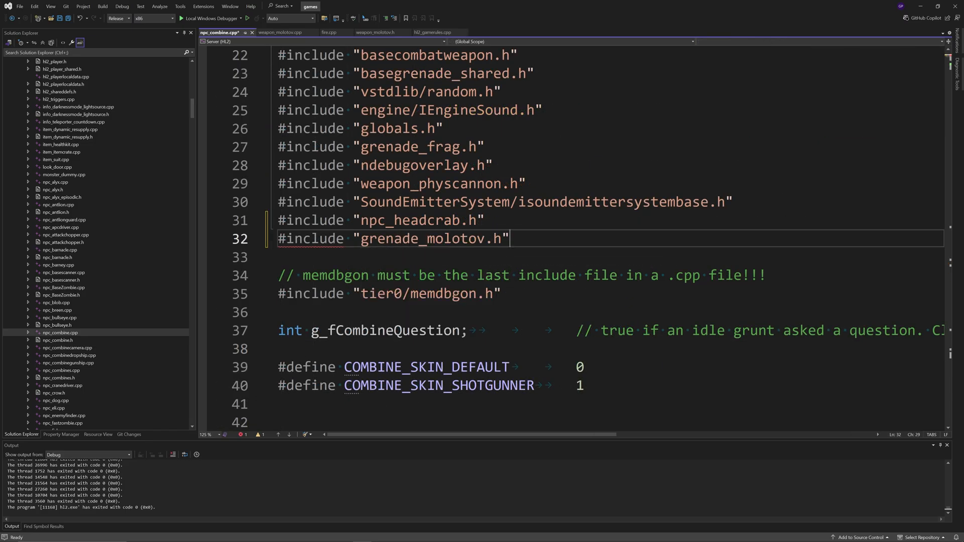
# - Append the comment '// For testing purposes!' to the grenade_molotov.h include line
pyautogui.write('// For testing pur')
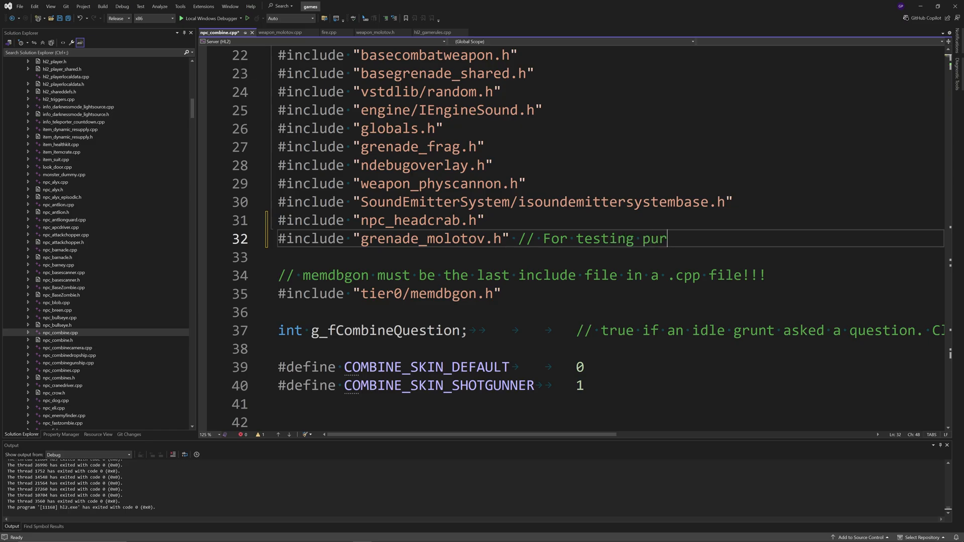
pyautogui.write('poses!')
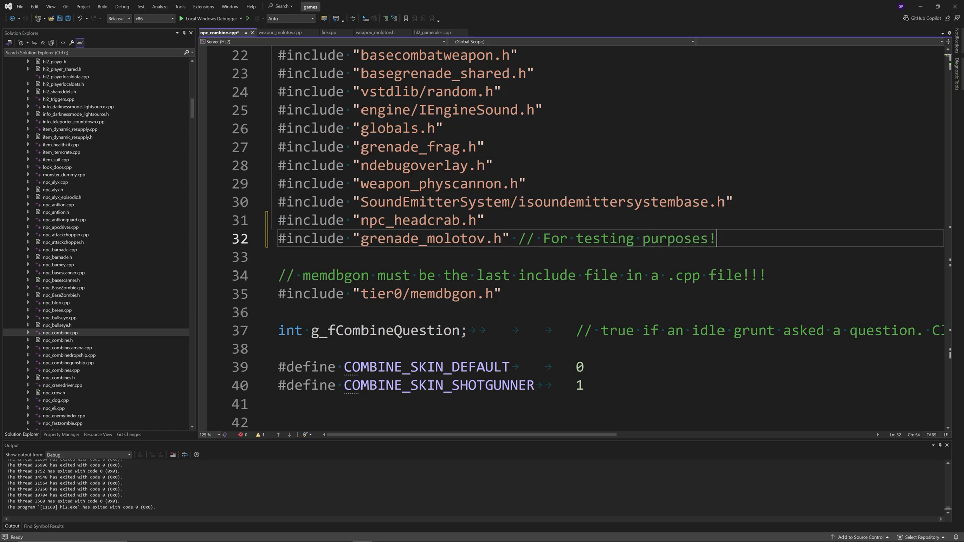